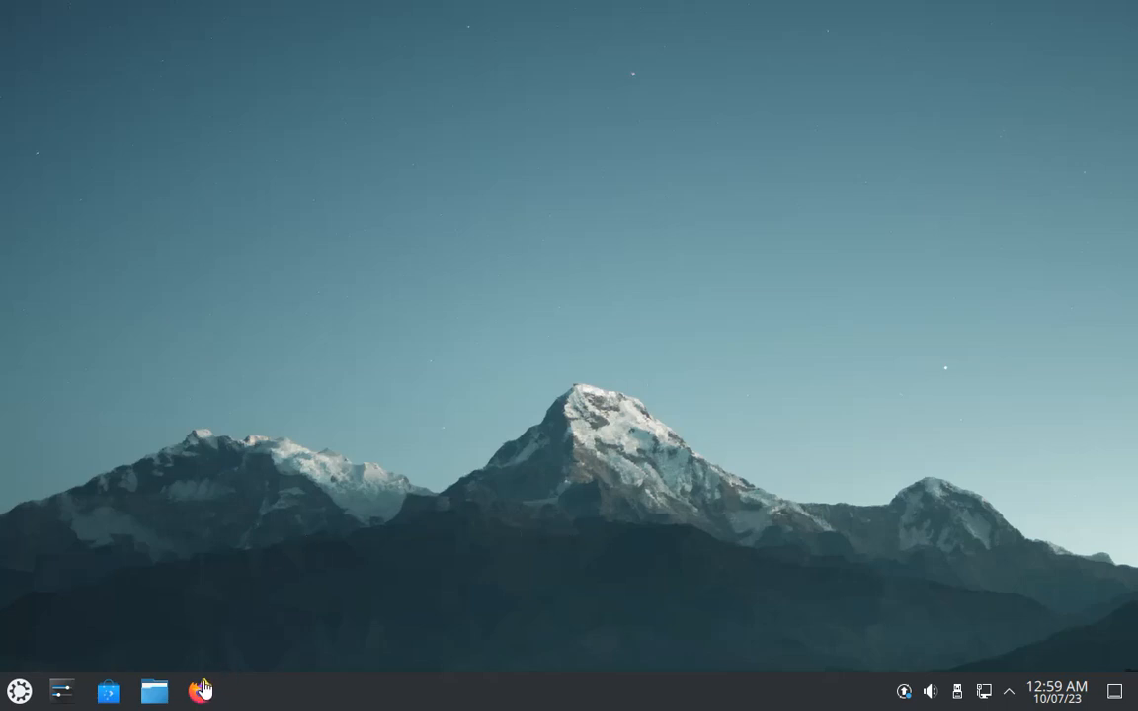
mouse_move(201, 691)
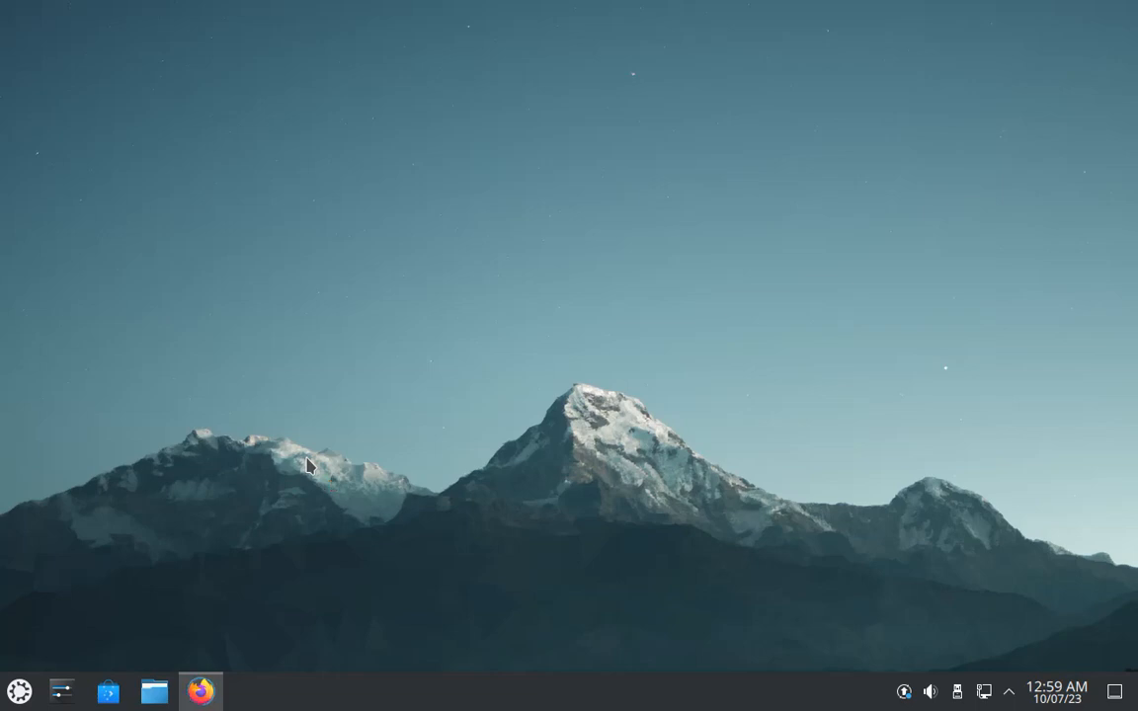
Step: Search the web for 'fleet' and open the JetBrains Fleet product page from the results
click(201, 691)
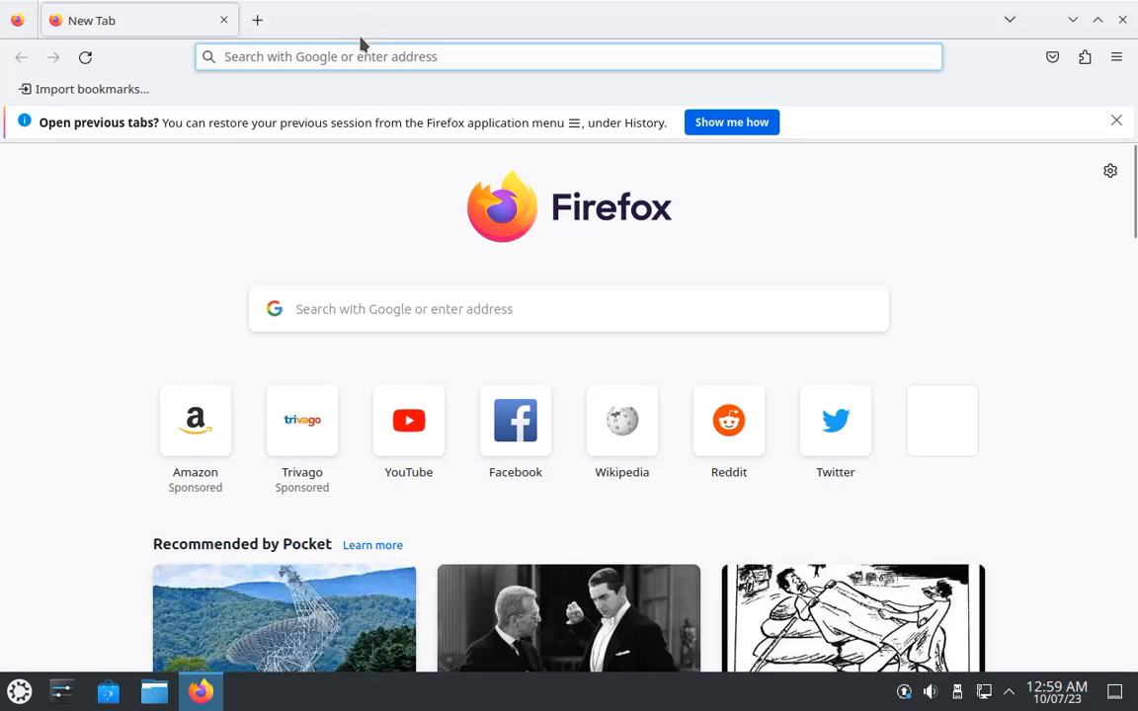
text(fleet)
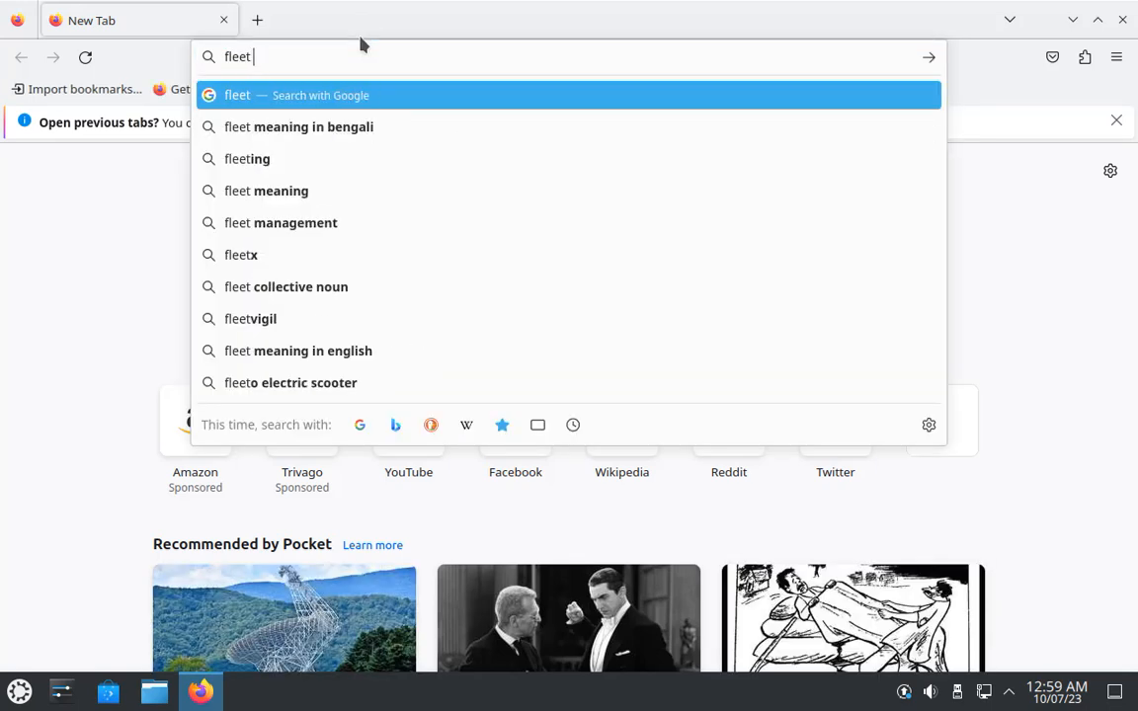
key(Return)
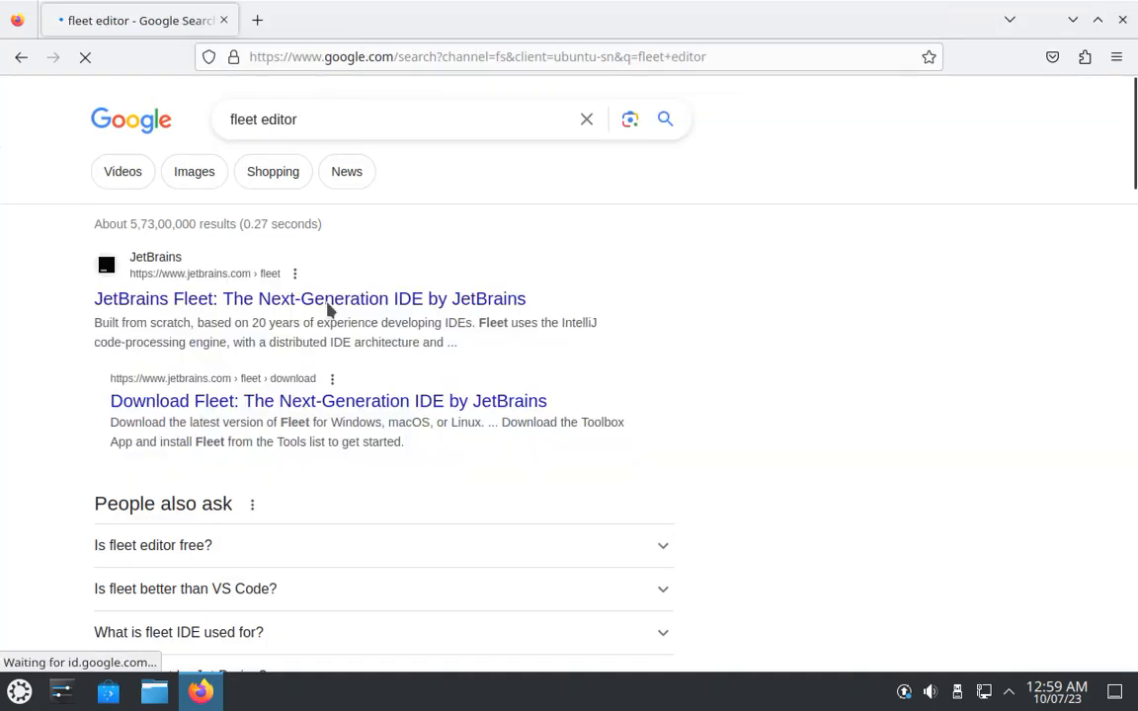
click(308, 298)
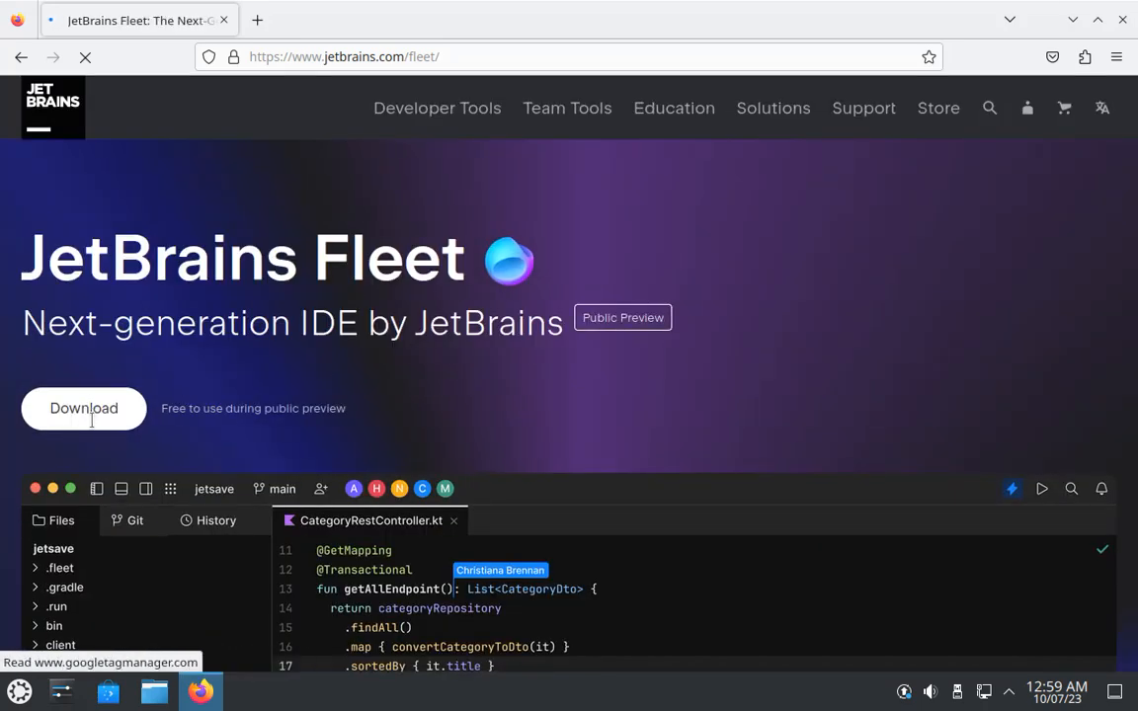
Step: Accept cookies and start the Linux 'Download Toolbox App' download, checking its progress in the downloads panel
click(83, 407)
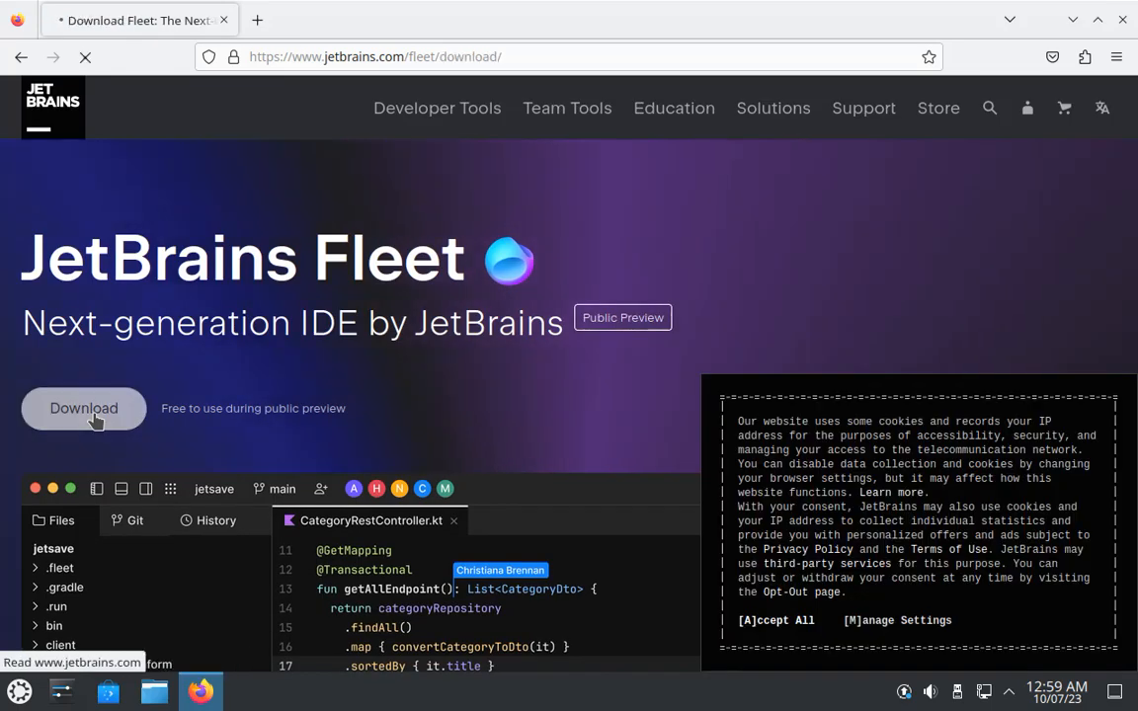
click(83, 407)
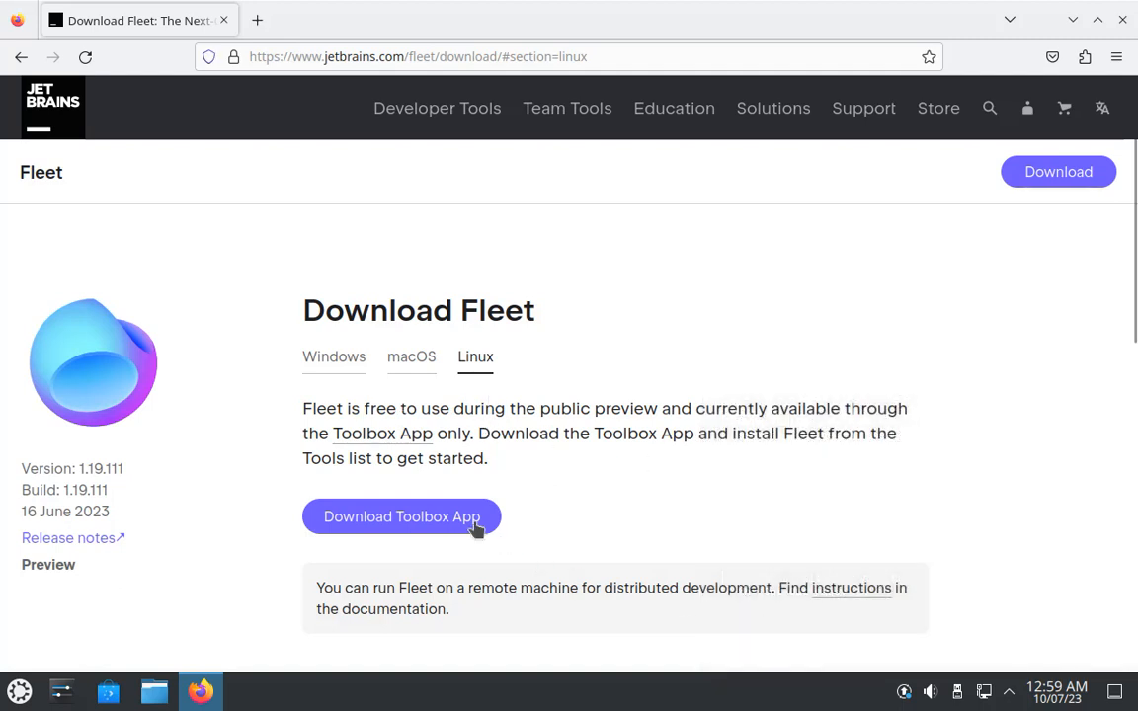
click(402, 517)
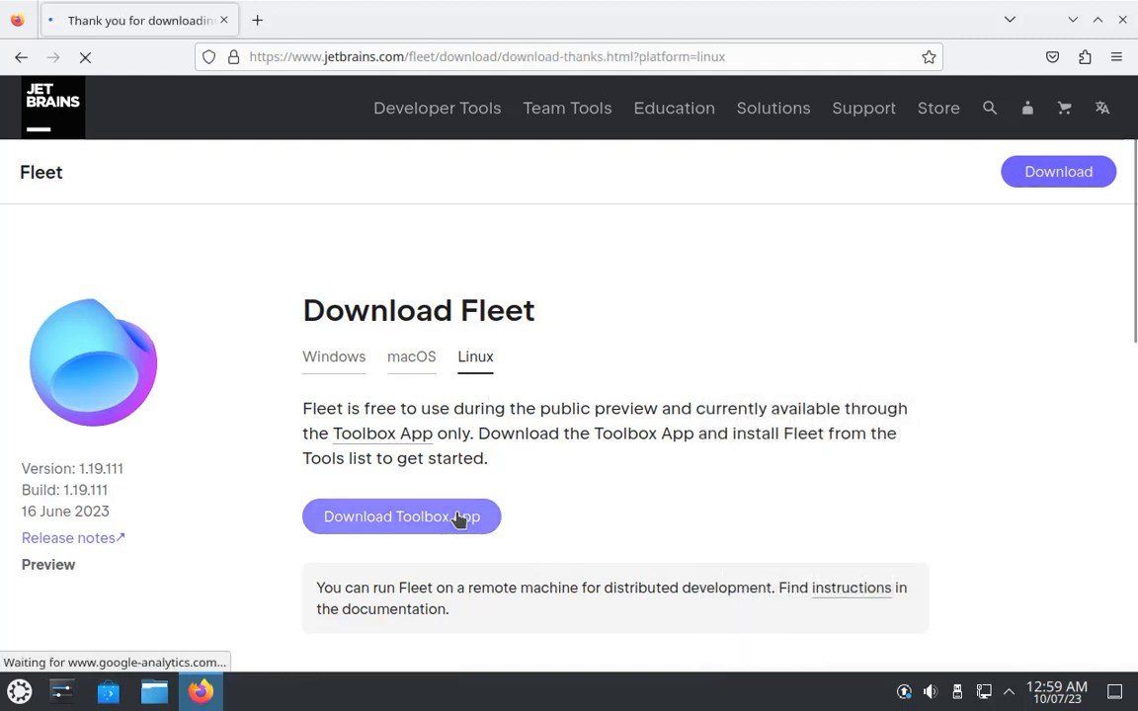
click(401, 516)
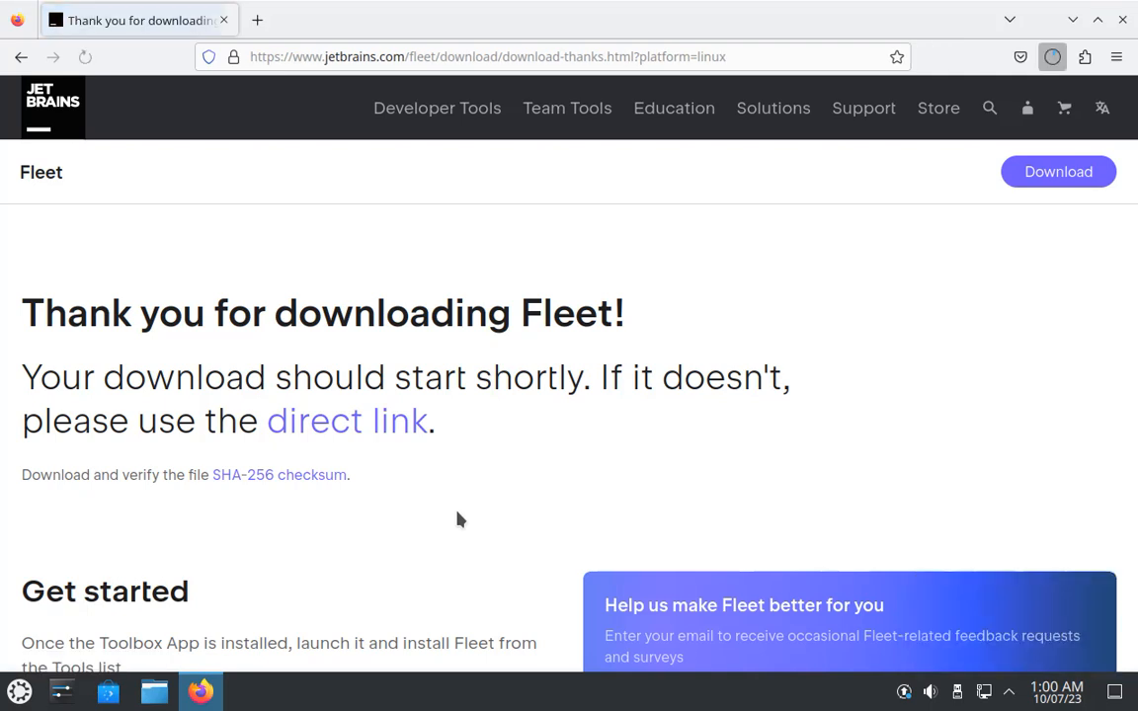
click(1051, 55)
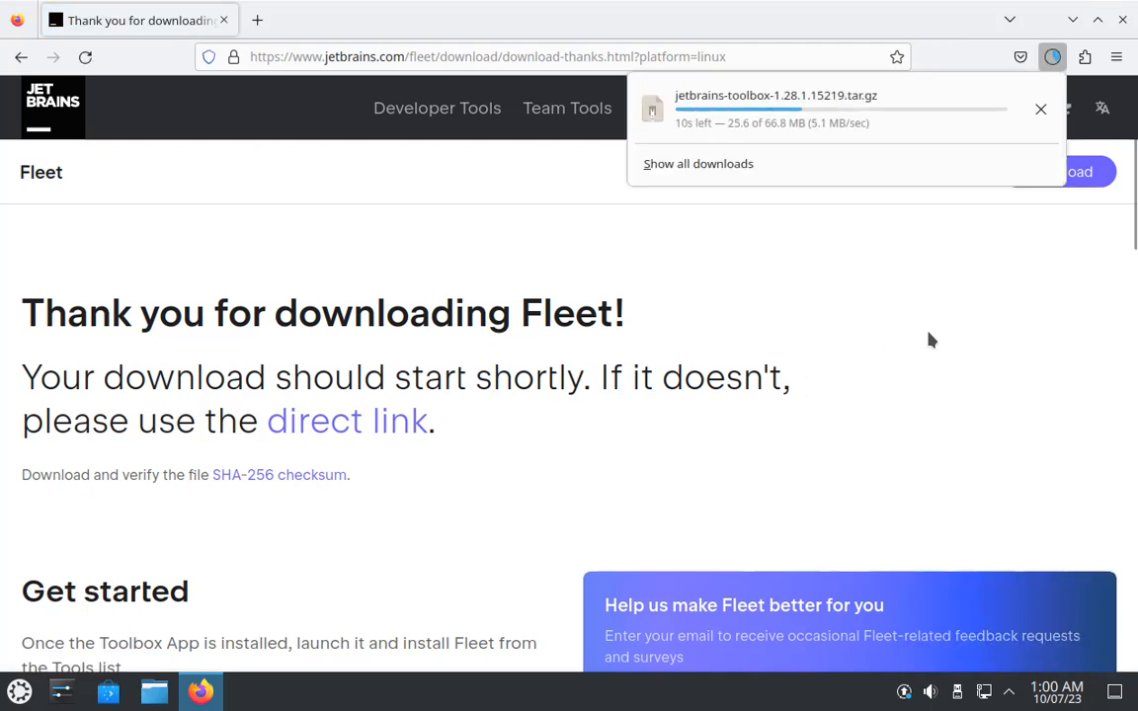
mouse_move(798, 185)
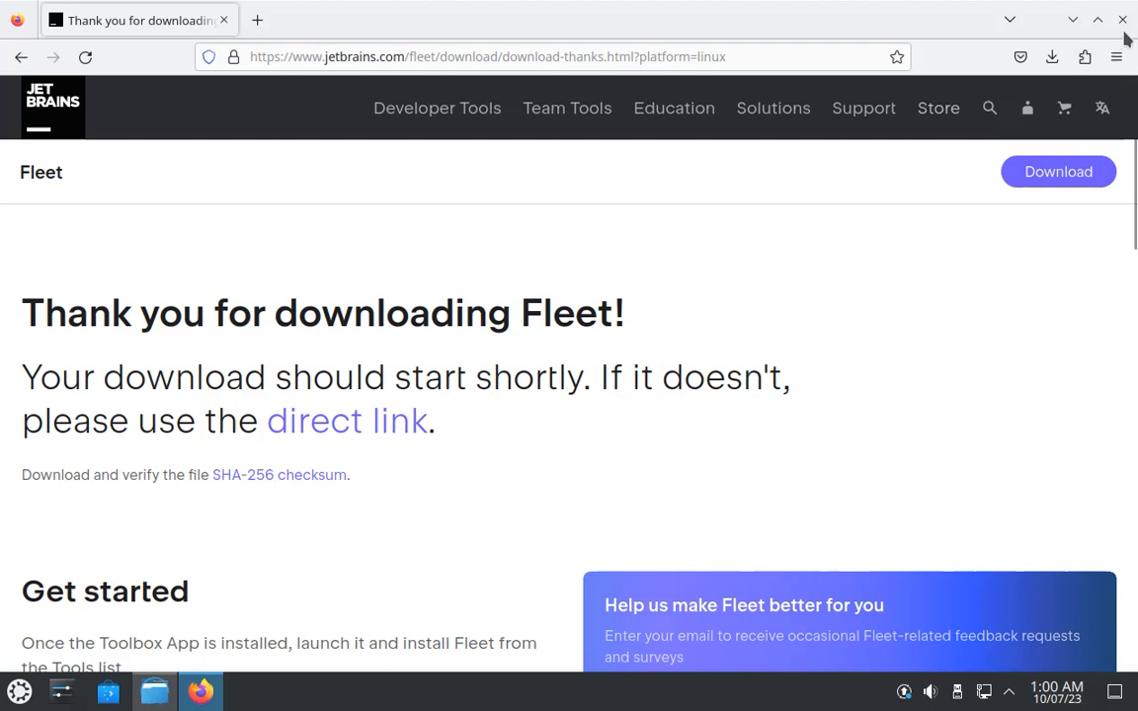
Step: Extract the jetbrains-toolbox tar.gz into Downloads and open the extracted folder
click(1122, 20)
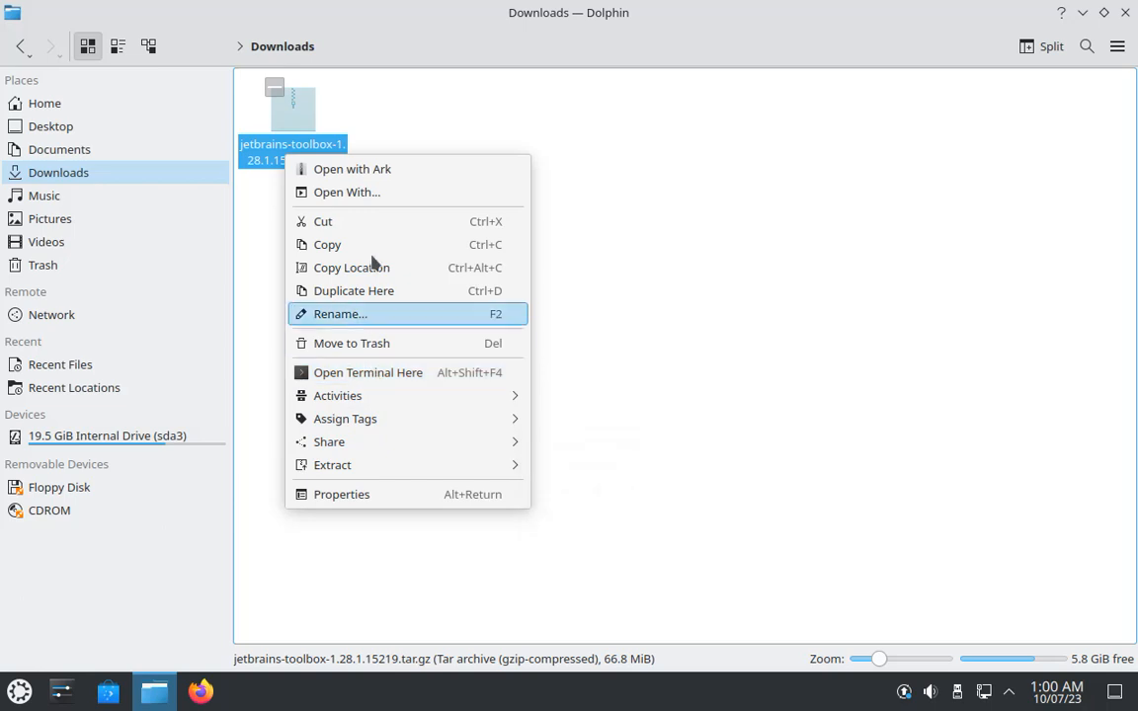
mouse_move(360, 443)
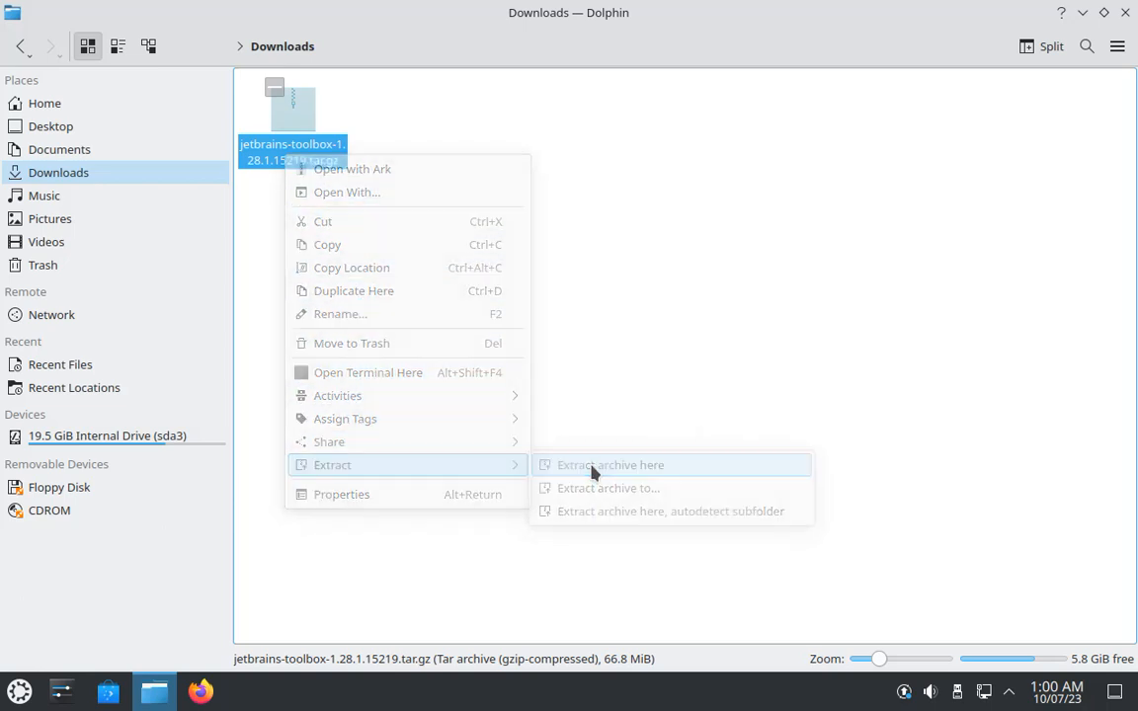
click(609, 464)
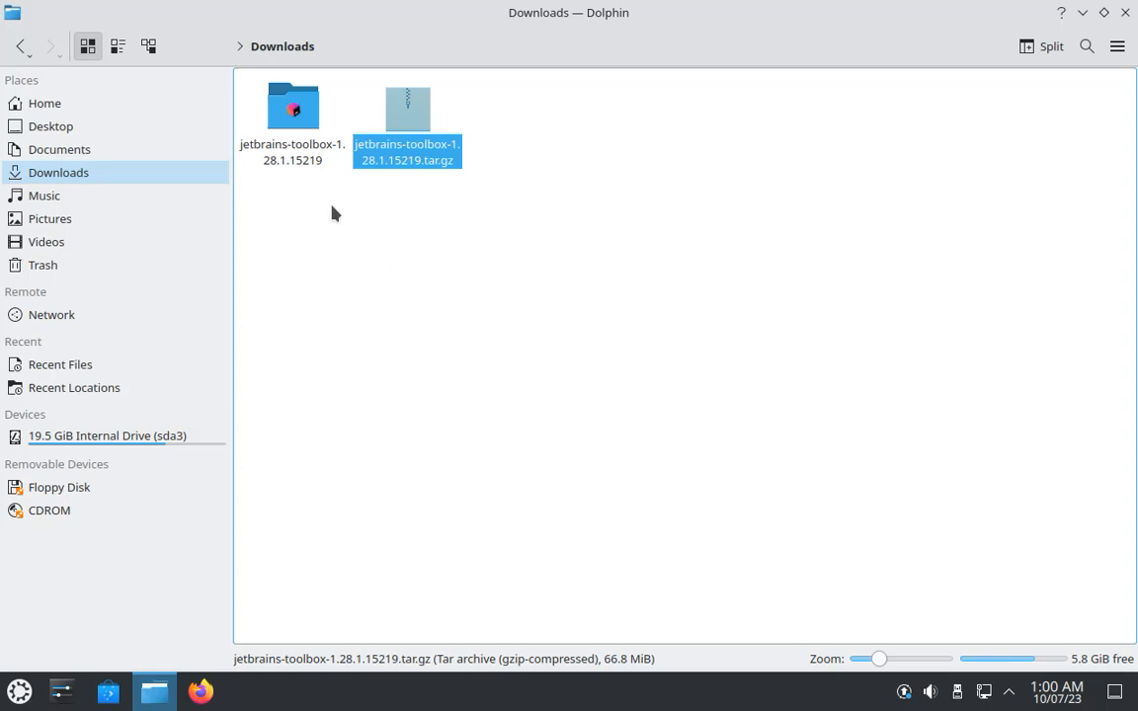
double_click(292, 106)
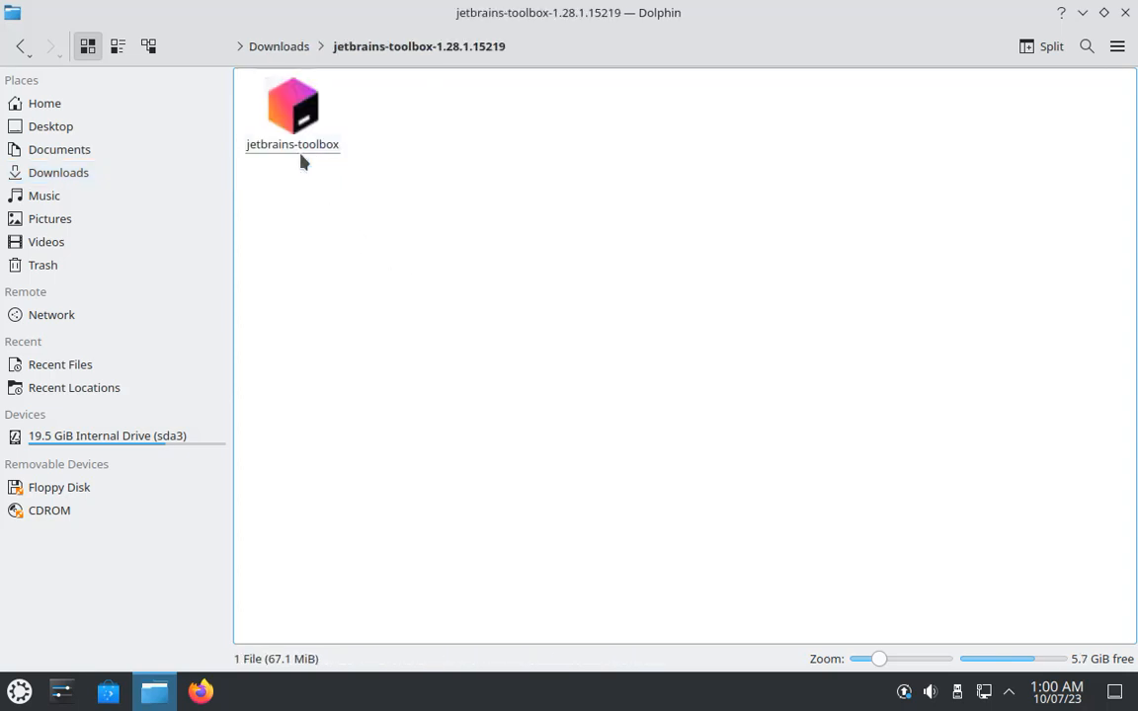
click(292, 108)
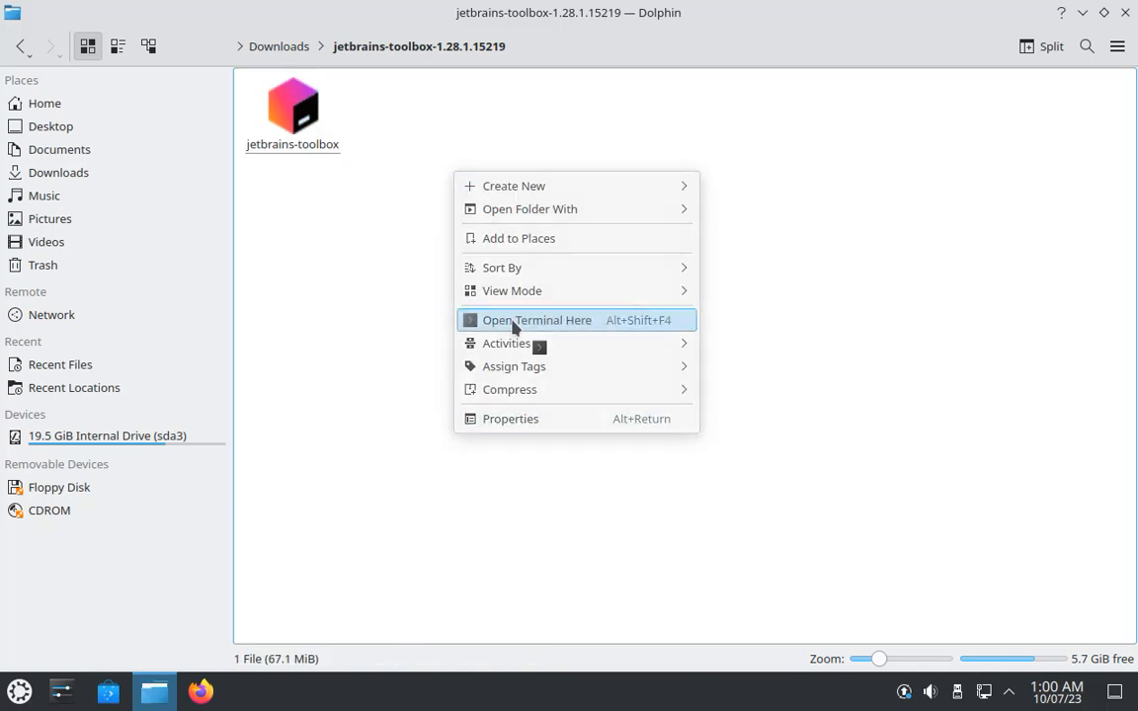
Step: Open a terminal in the folder and run 'sudo apt update' with the administrator password
click(537, 321)
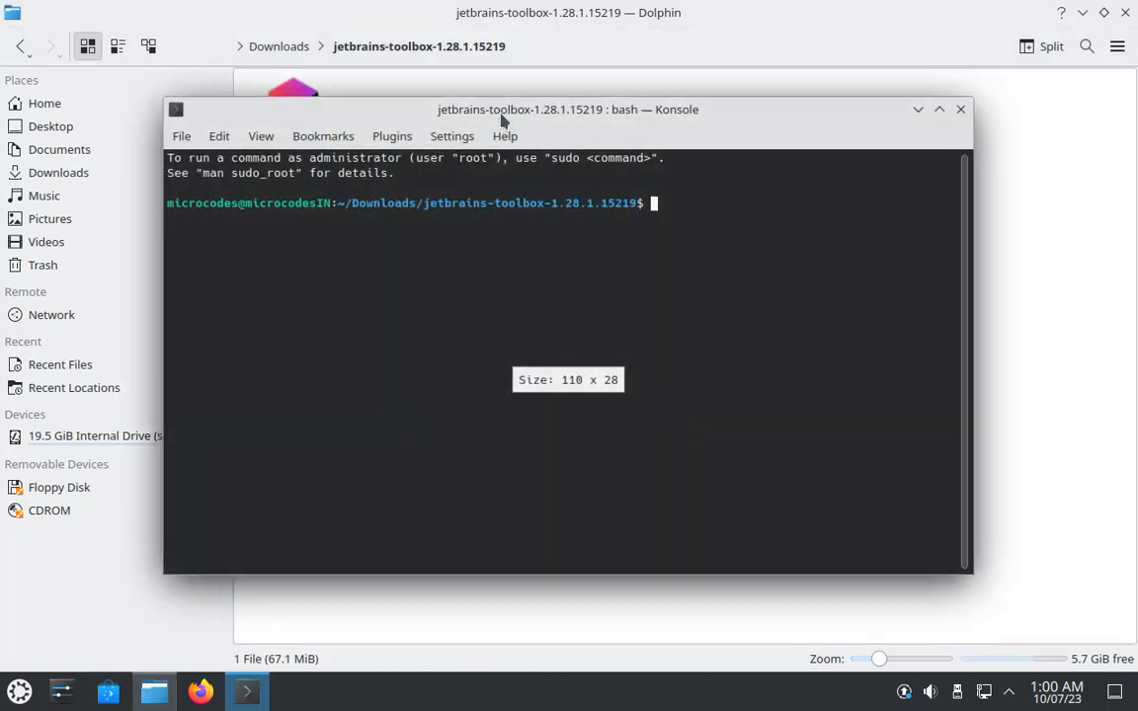
text(sudo)
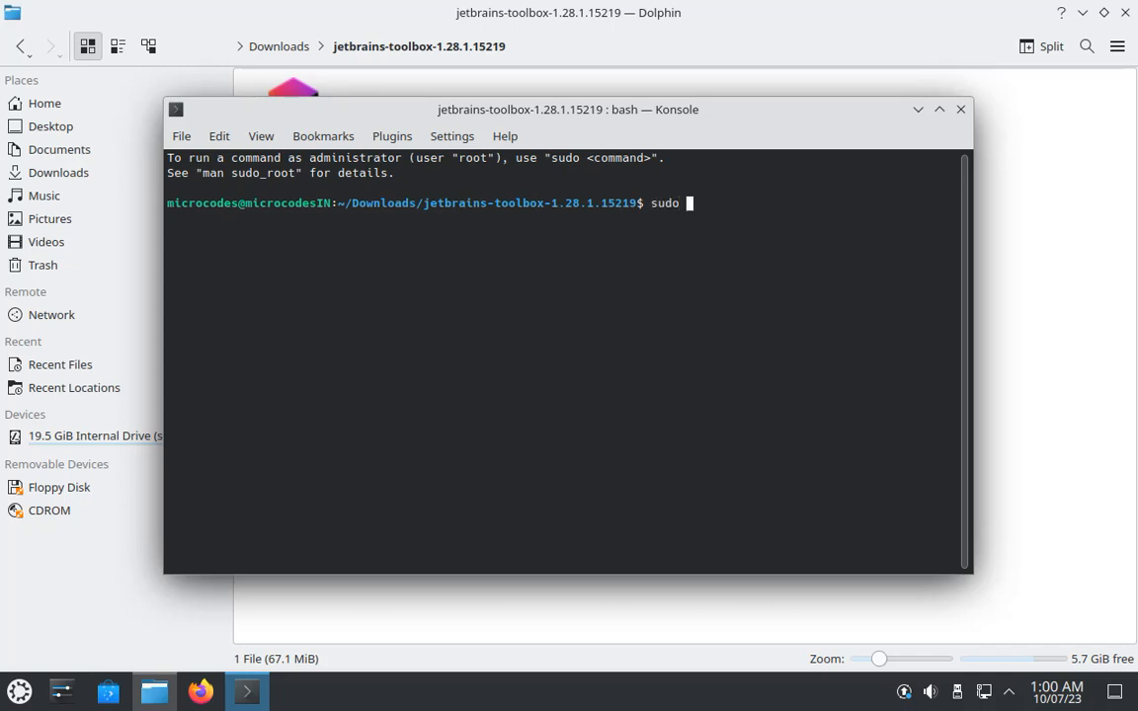
text(apt update)
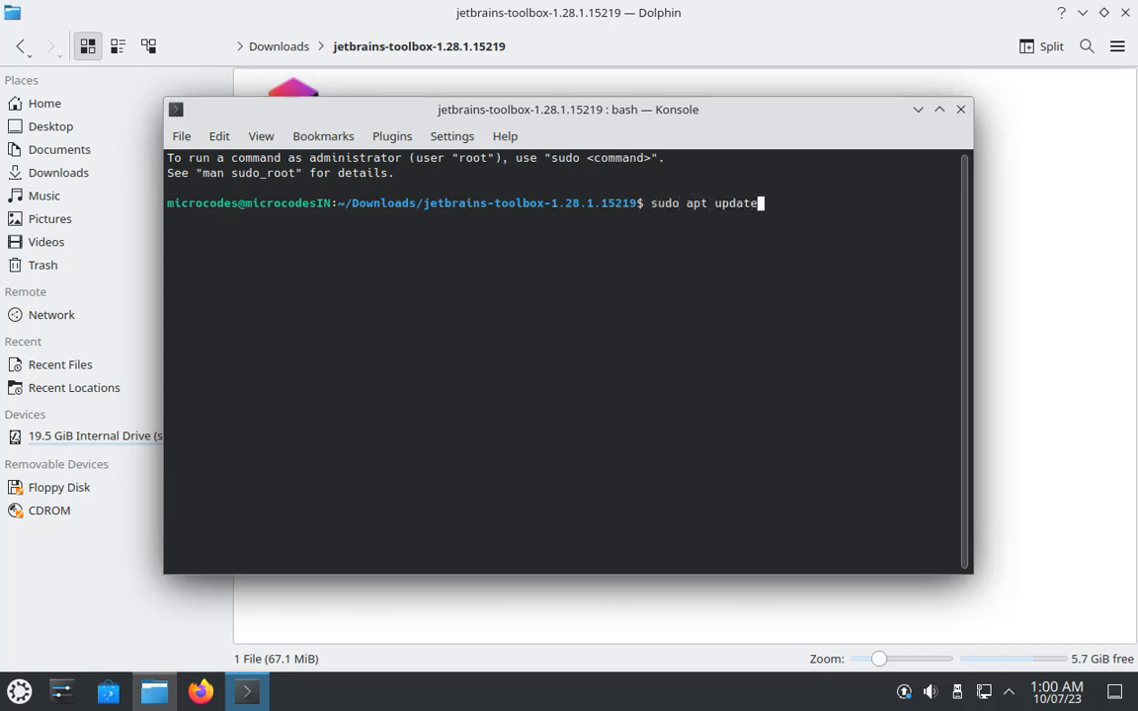
key(Return)
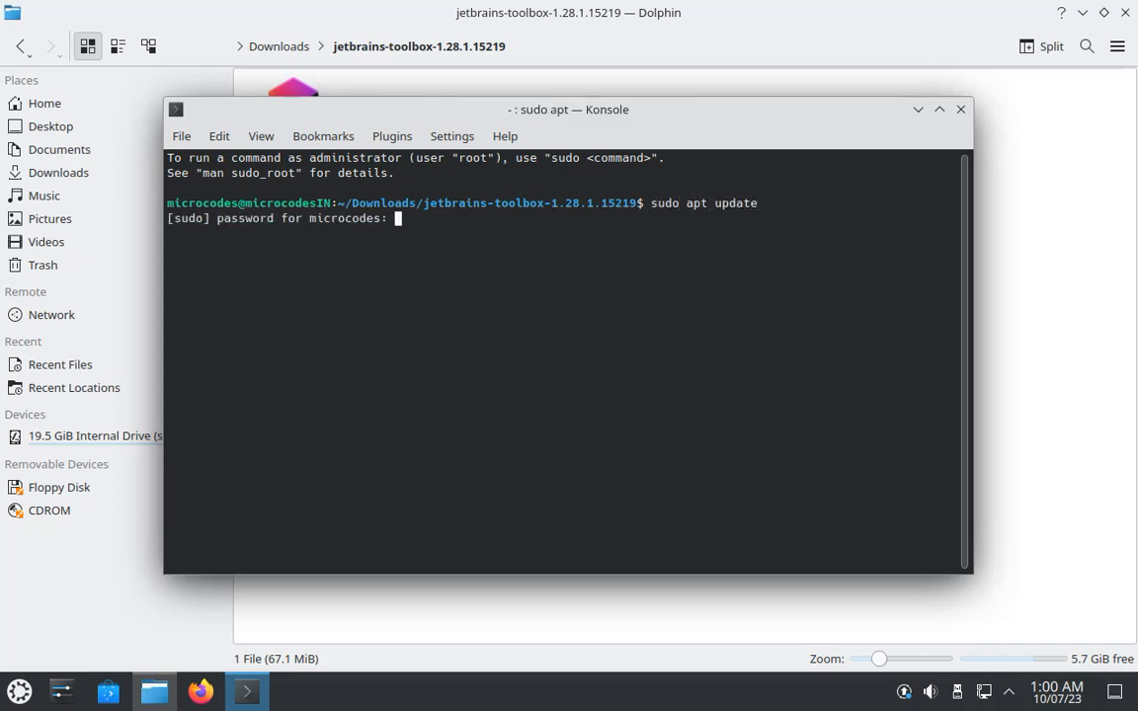
key(Return)
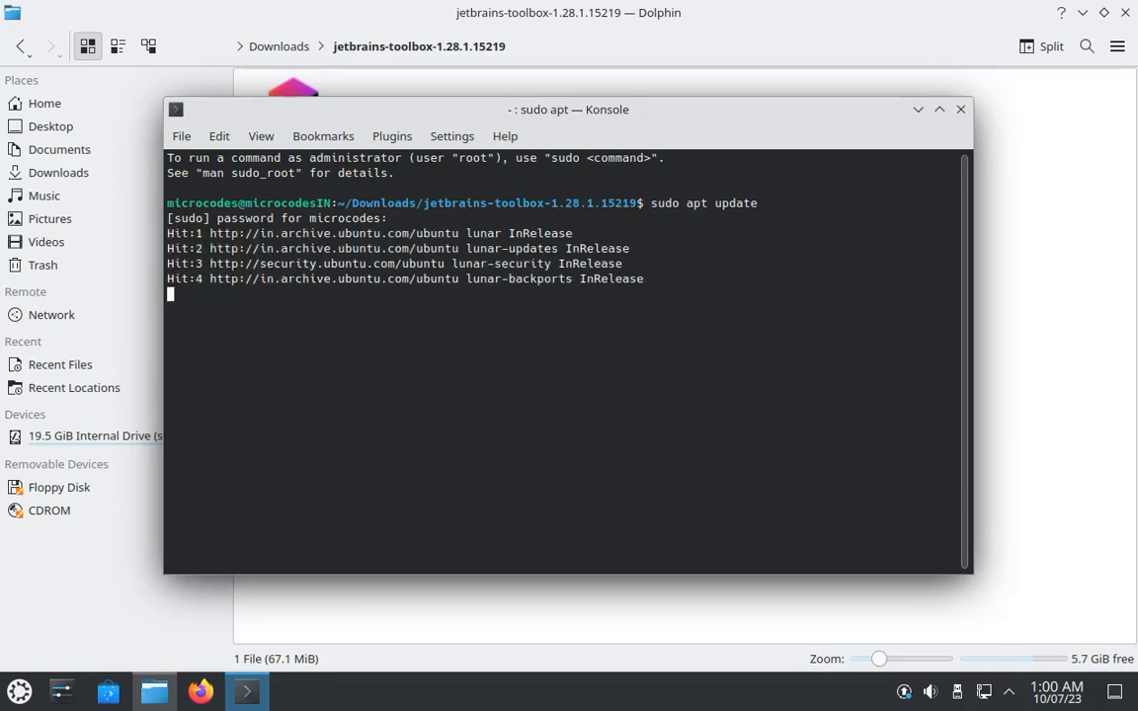
mouse_move(490, 298)
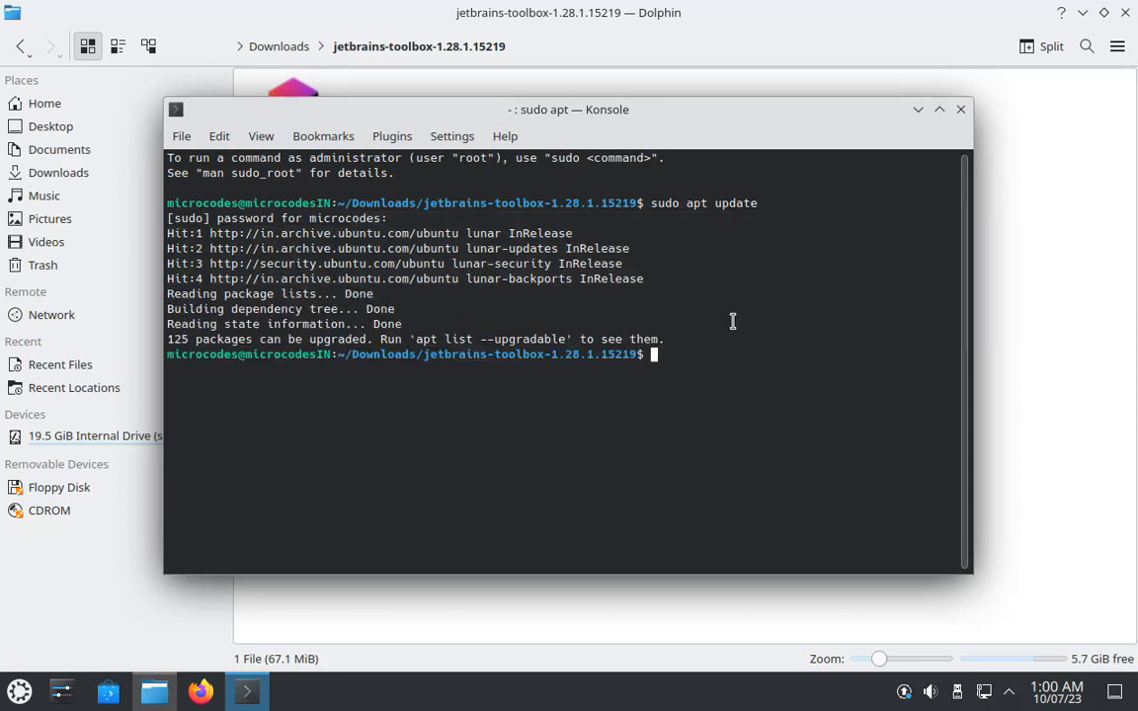
click(960, 109)
text(ls)
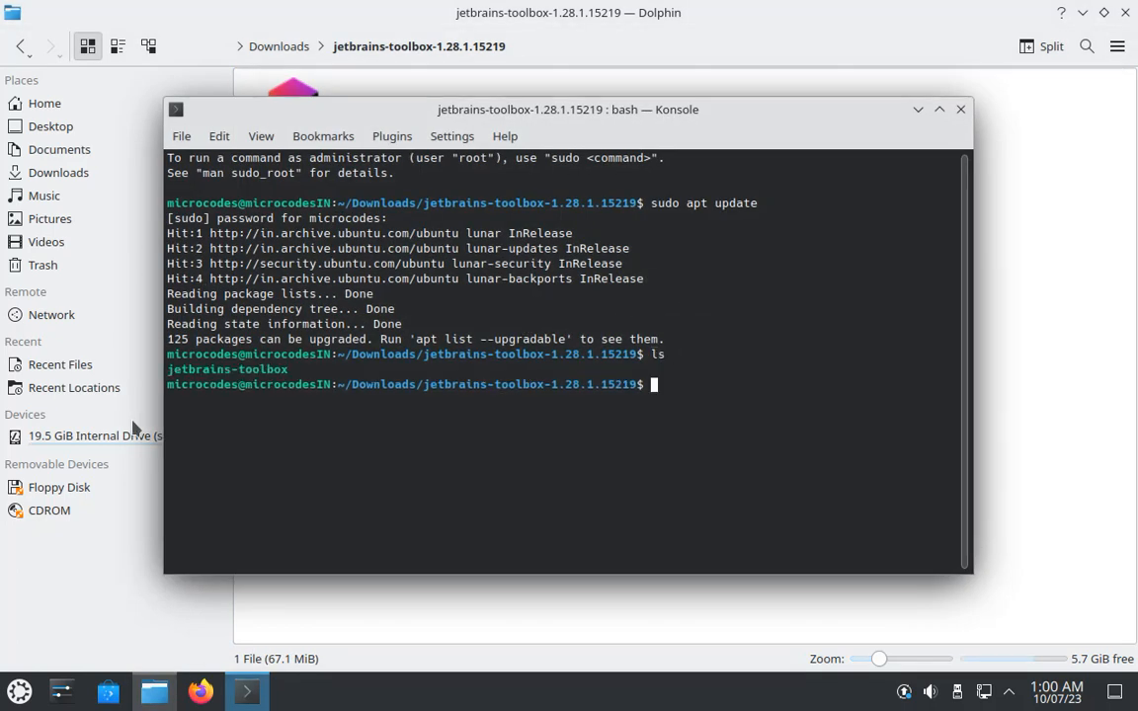
Step: Make the file executable with 'sudo chmod +x jetbrains-toolbox'
double_click(227, 369)
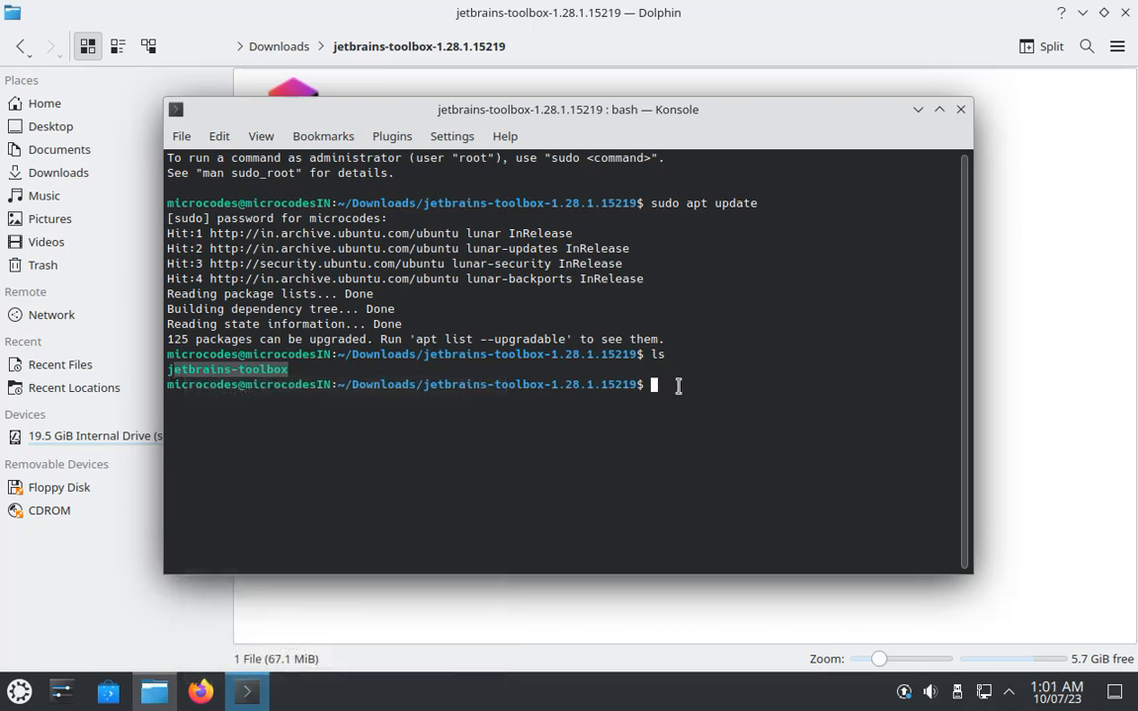
text(sudo)
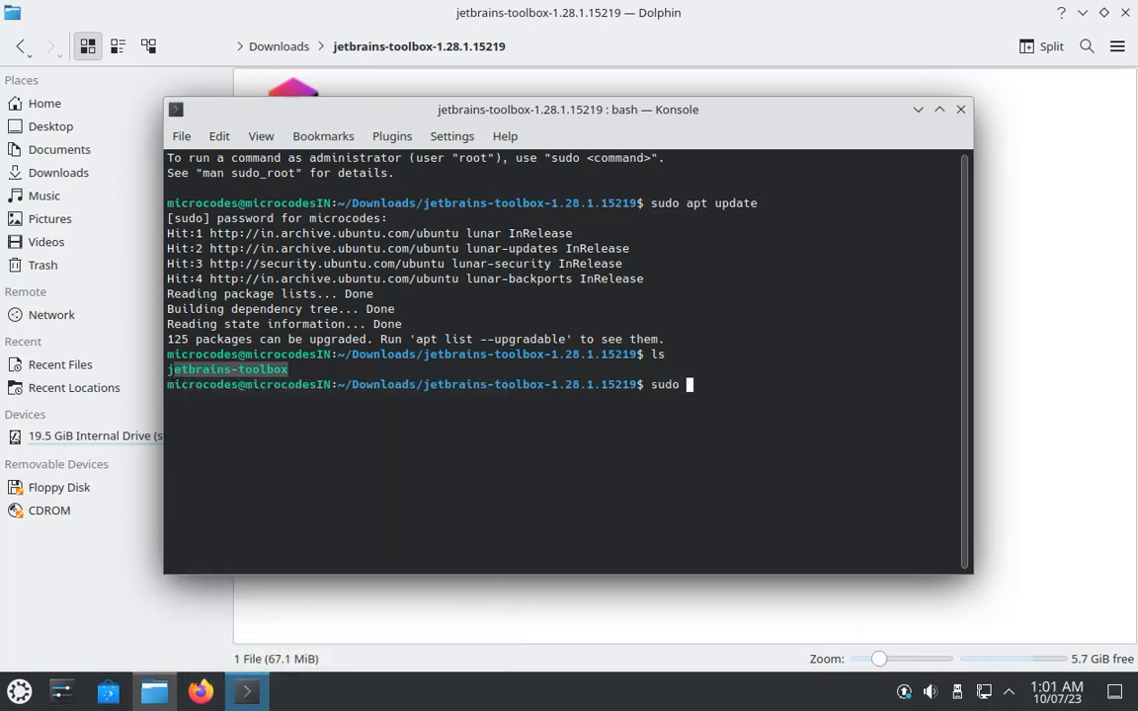
text(chmod)
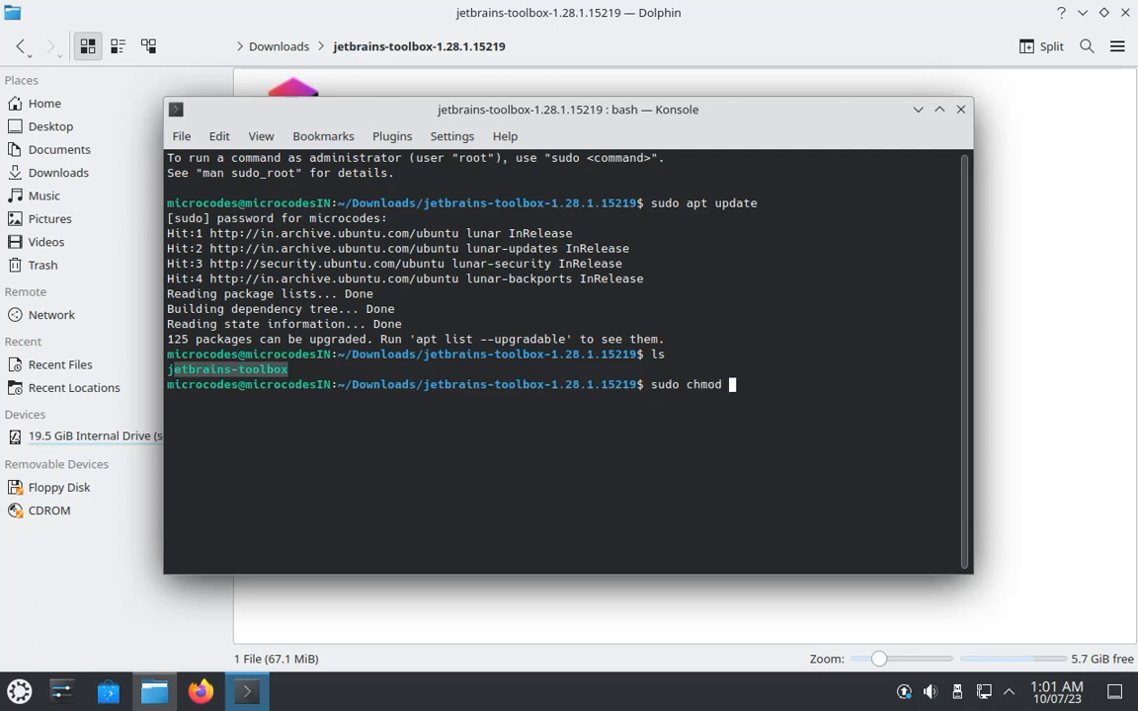
text(+x)
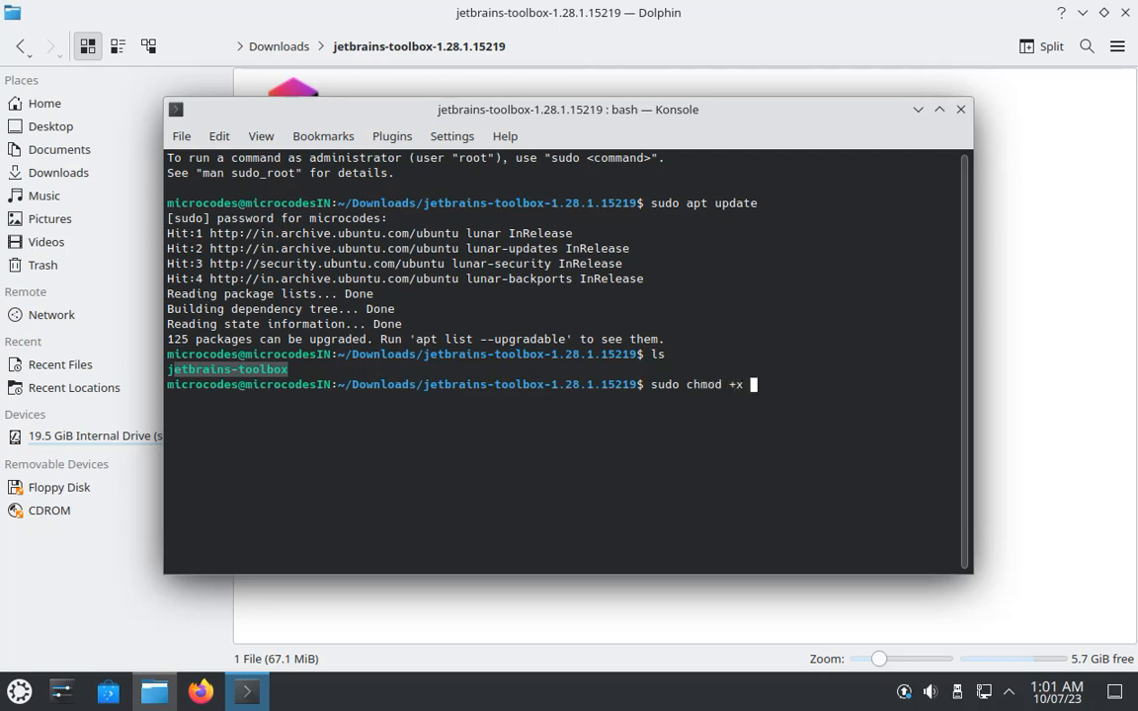
text(jetbrains-toolbox)
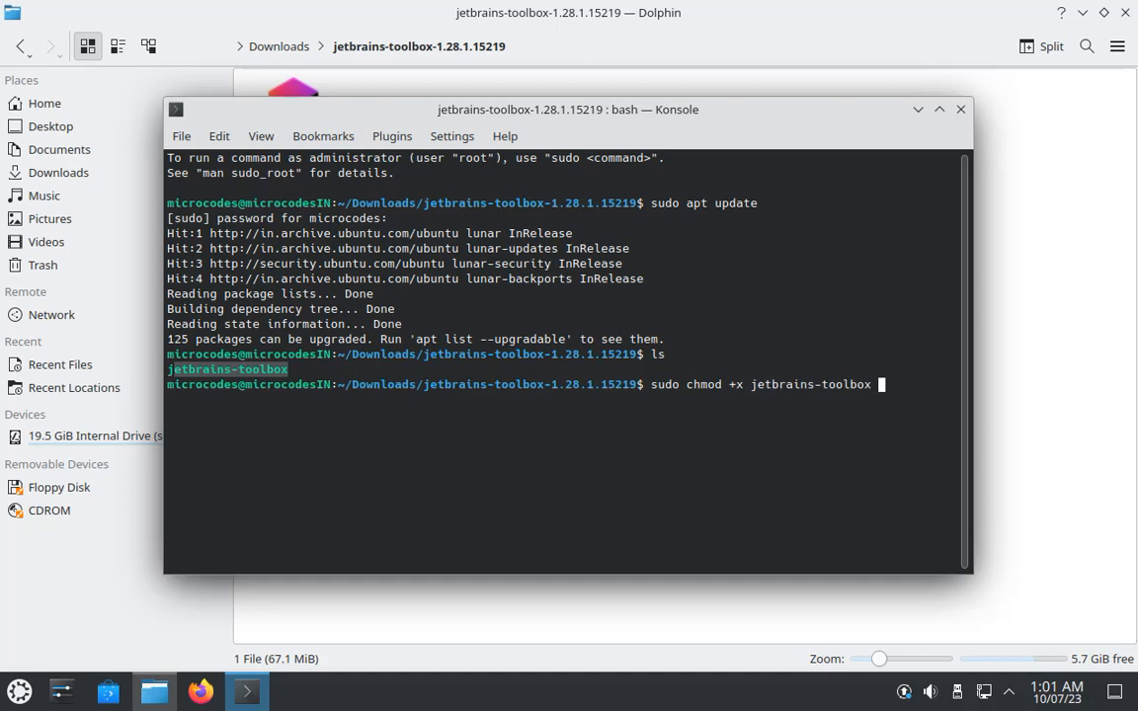
key(Return)
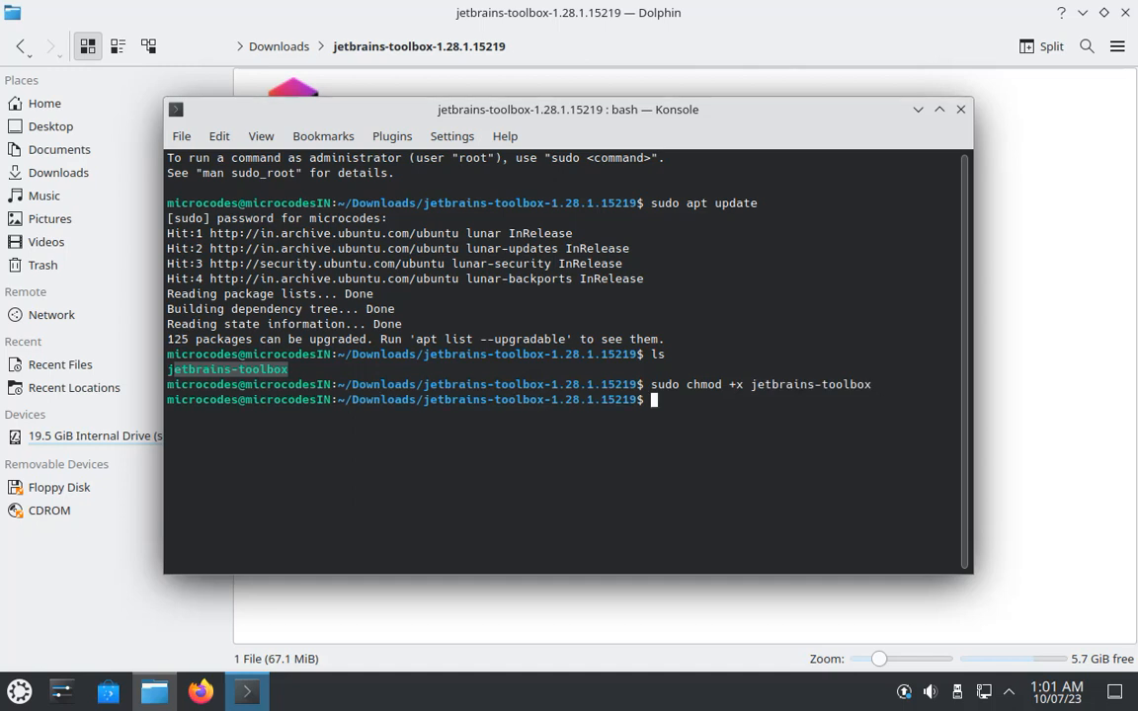
Step: Launch the app with './jetbrains-toolbox' from the terminal
text(./j)
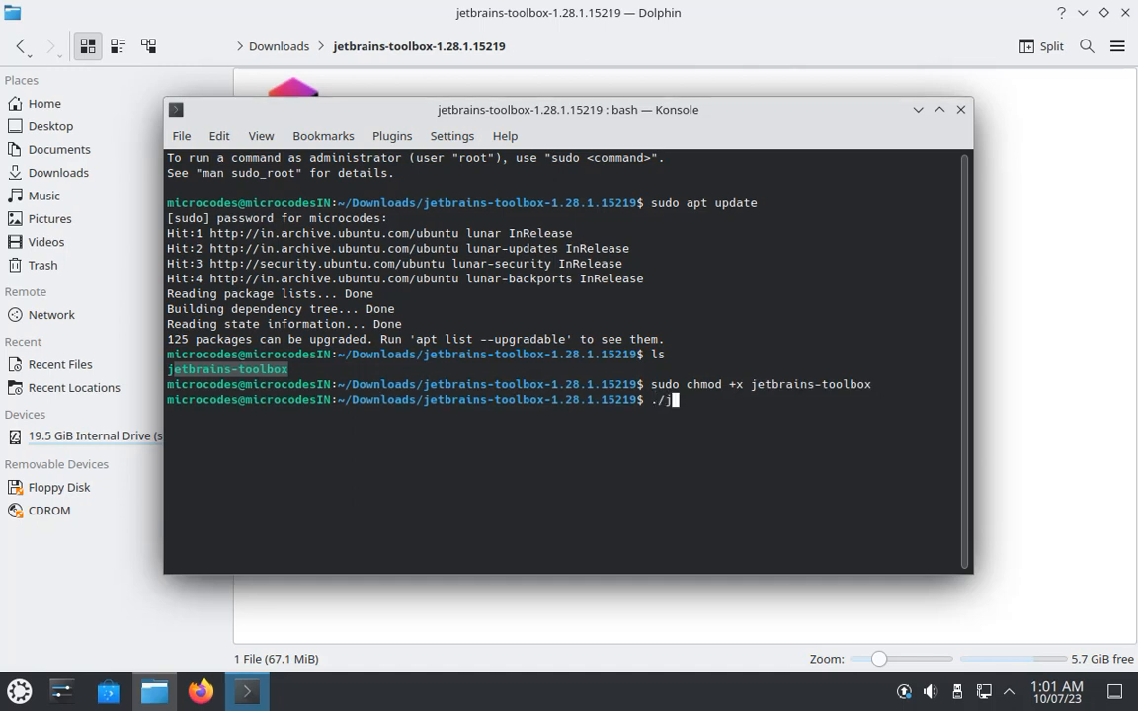
key(Return)
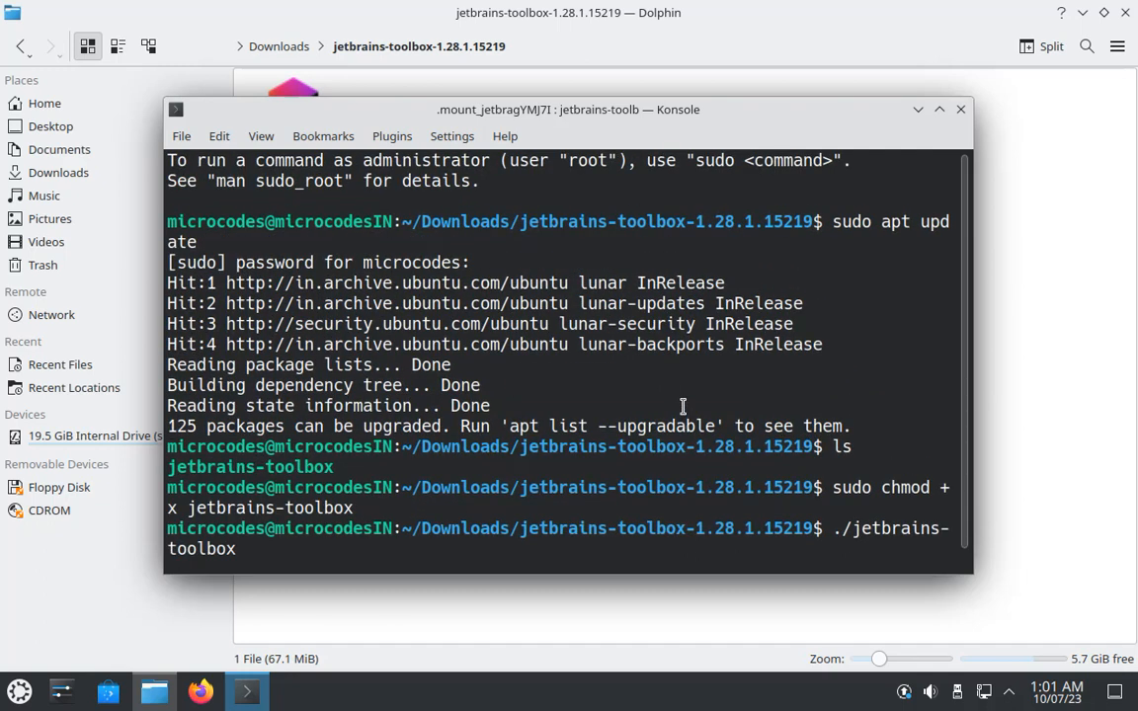
key(Return)
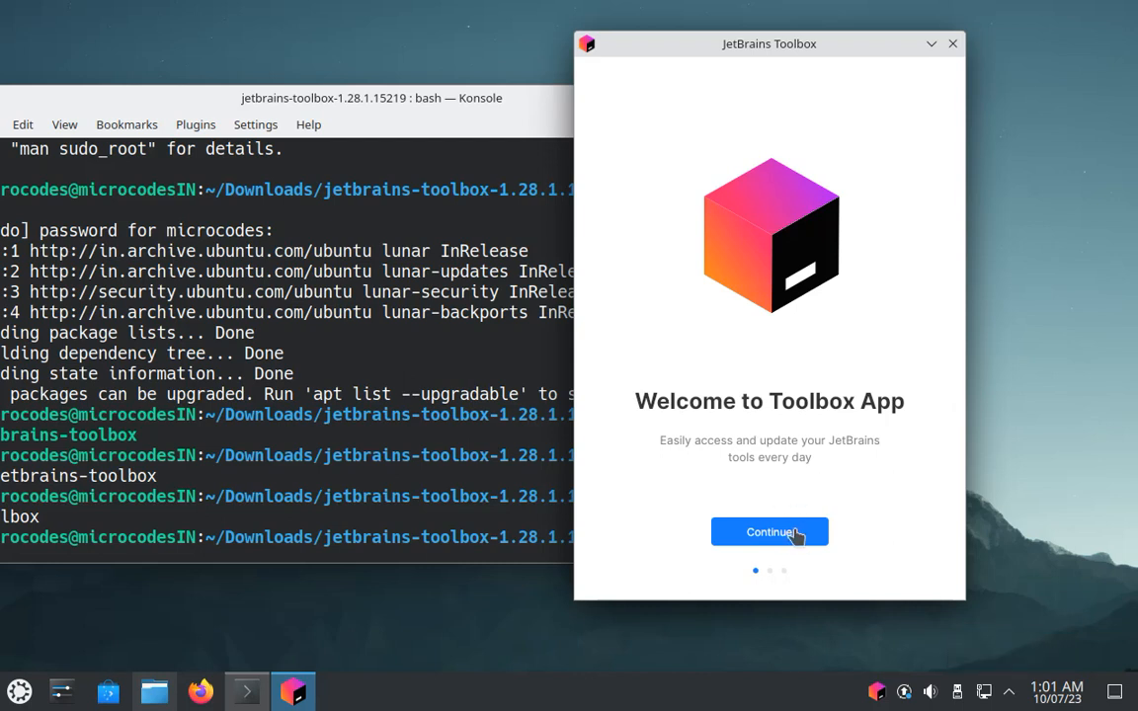
Step: Complete the Toolbox welcome, choose the Dark theme and get started to show the tools list
click(770, 531)
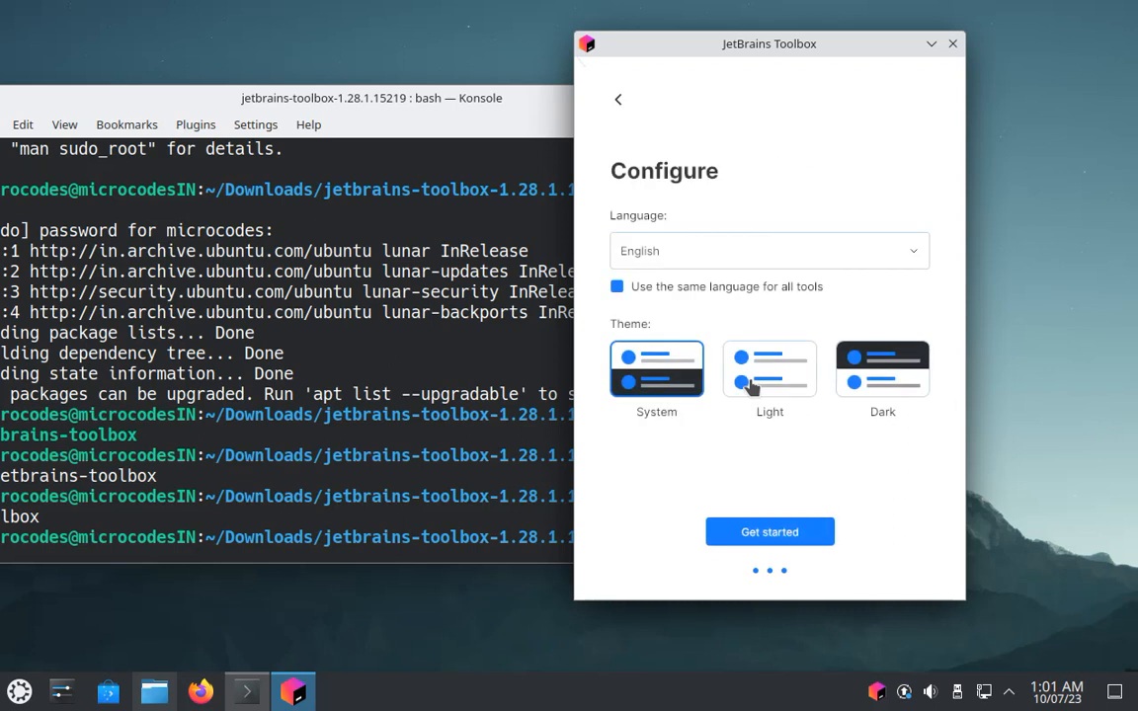
click(771, 372)
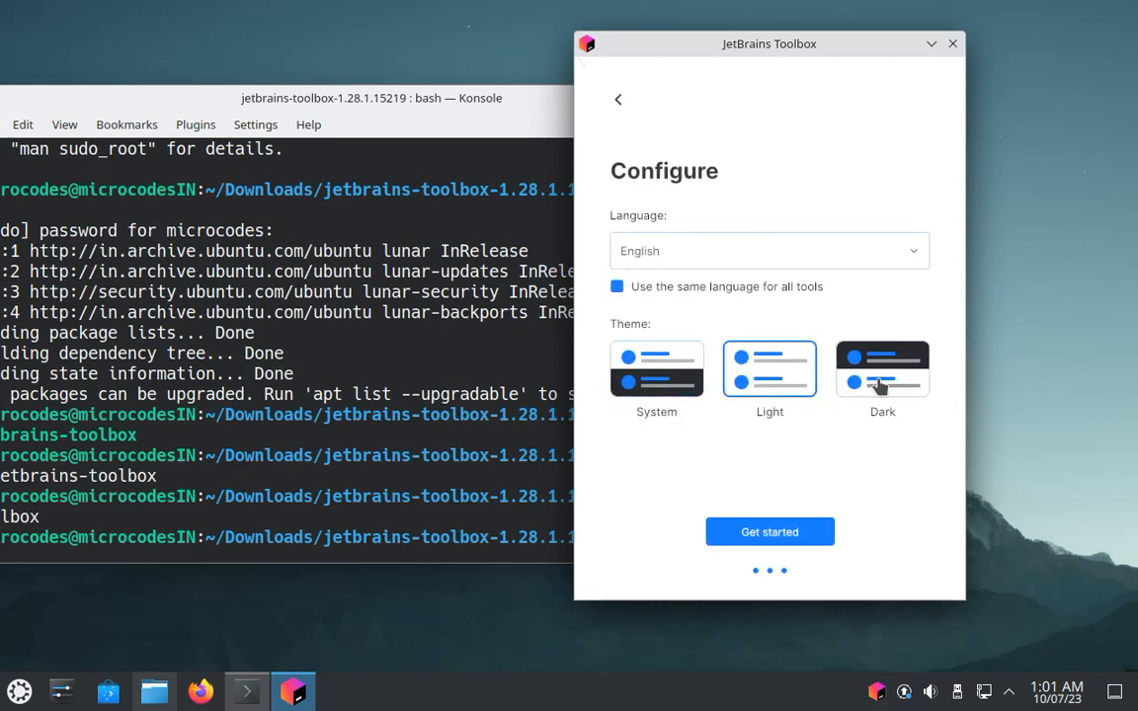
click(881, 370)
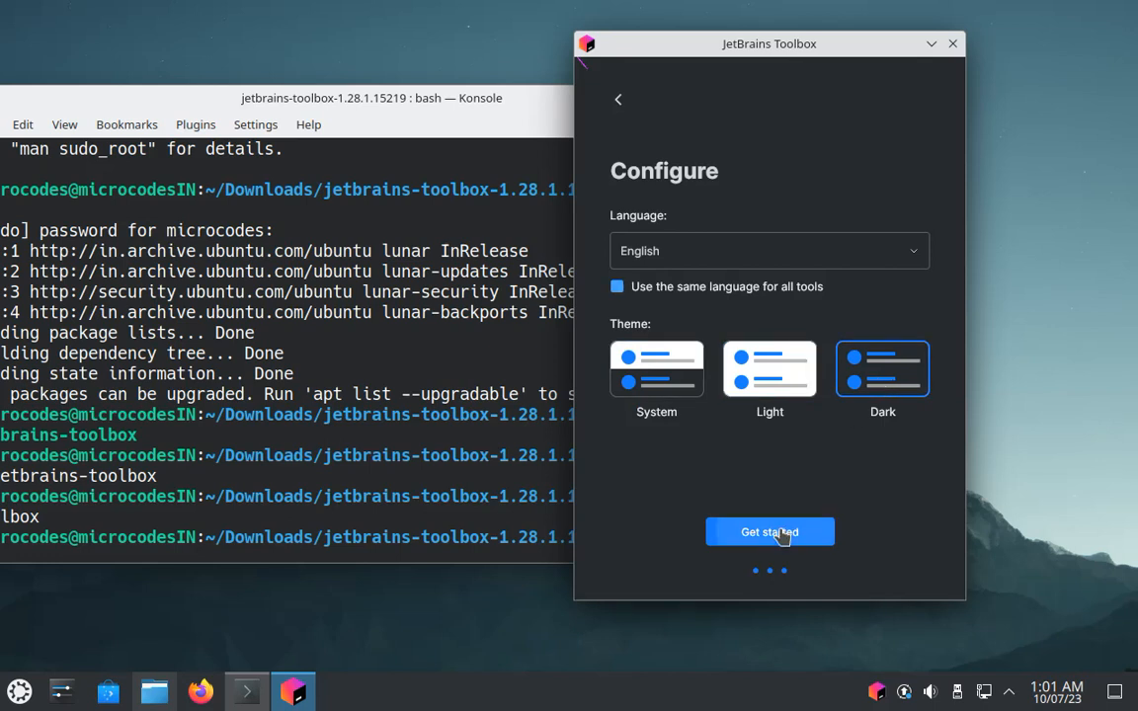
click(771, 531)
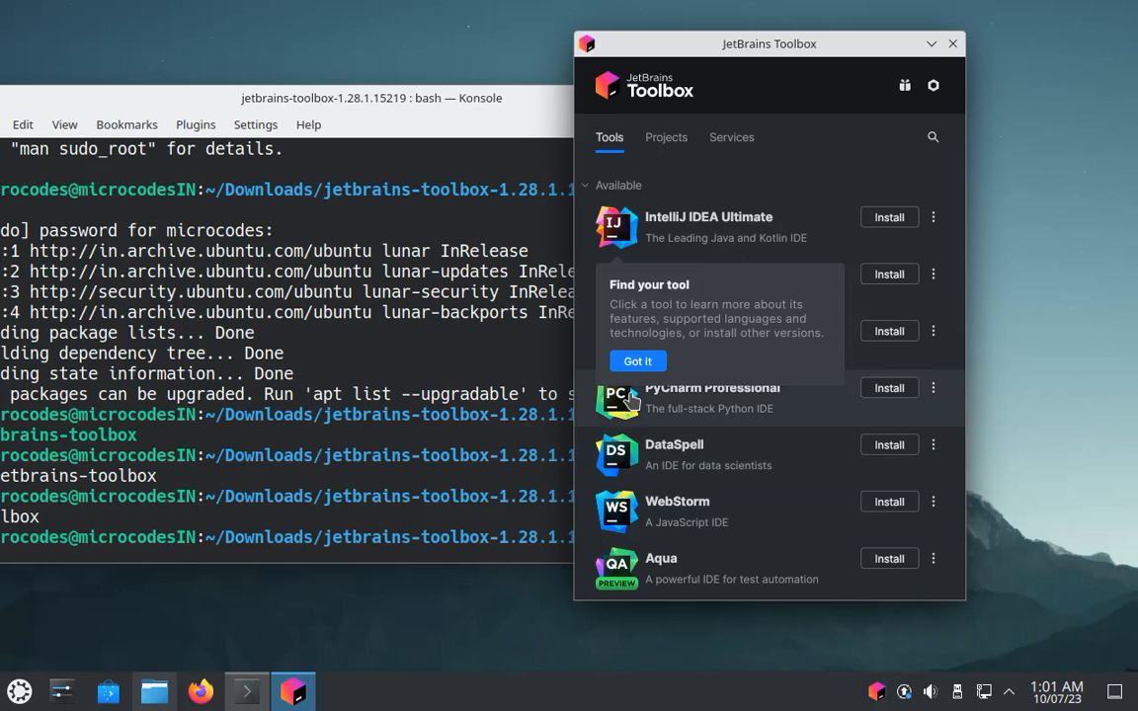
Step: Dismiss the tips and install Fleet so it appears under Installed as a Public Preview
click(636, 359)
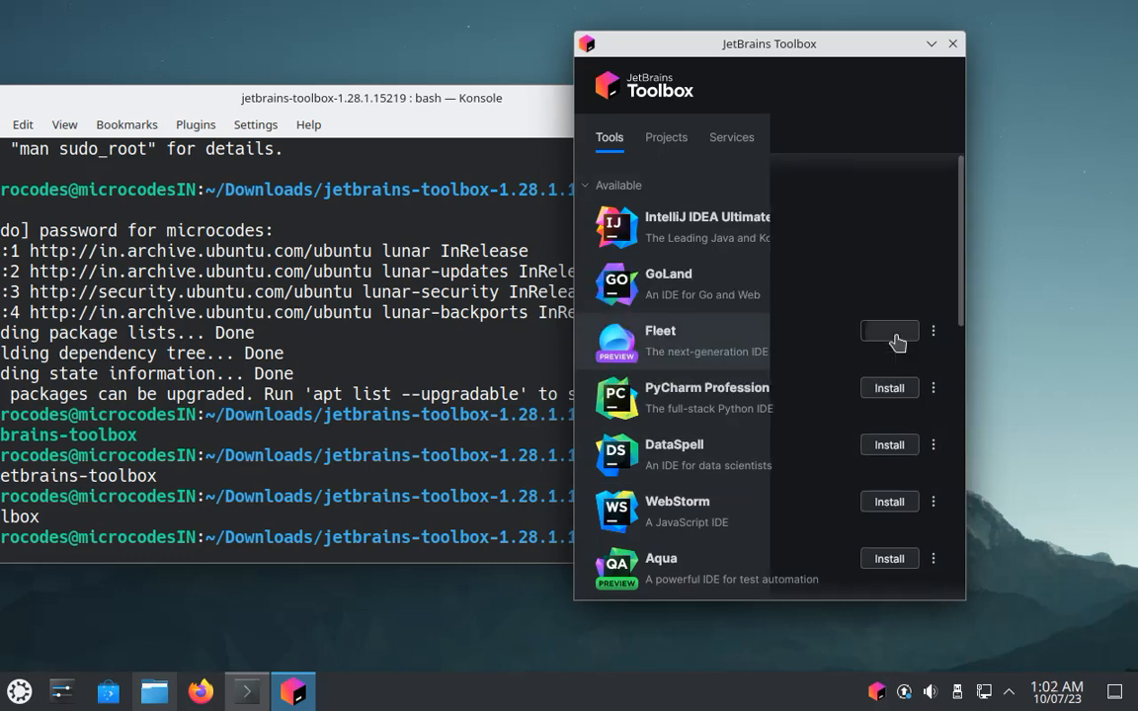
click(889, 331)
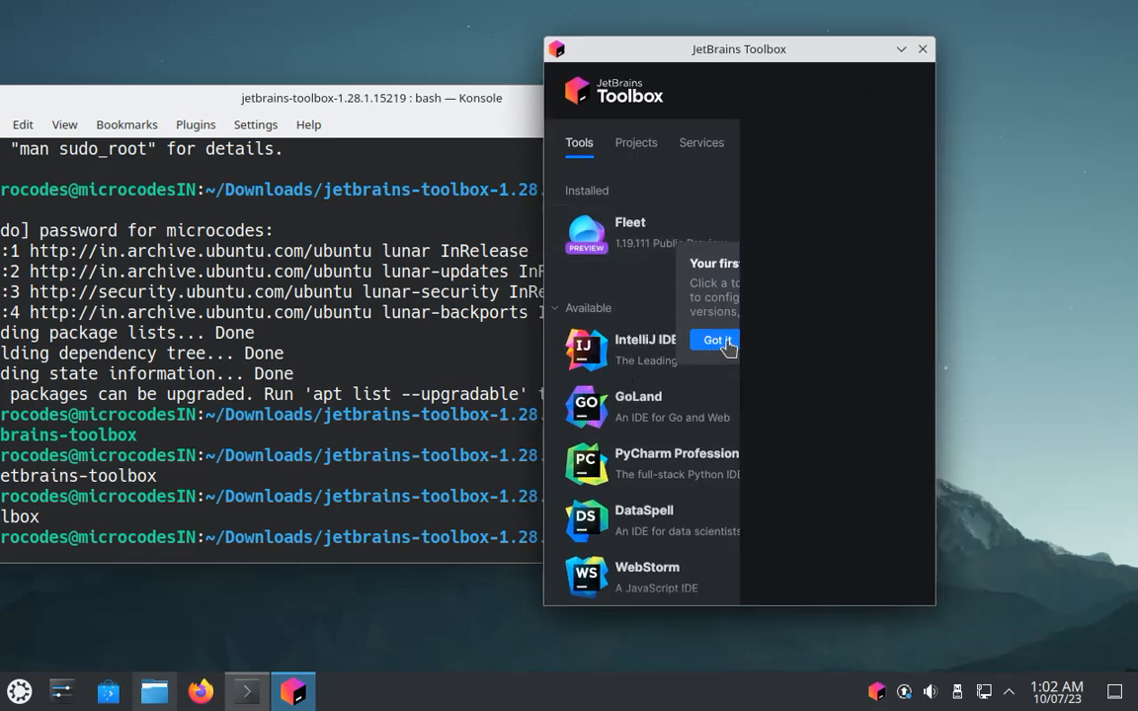
click(716, 340)
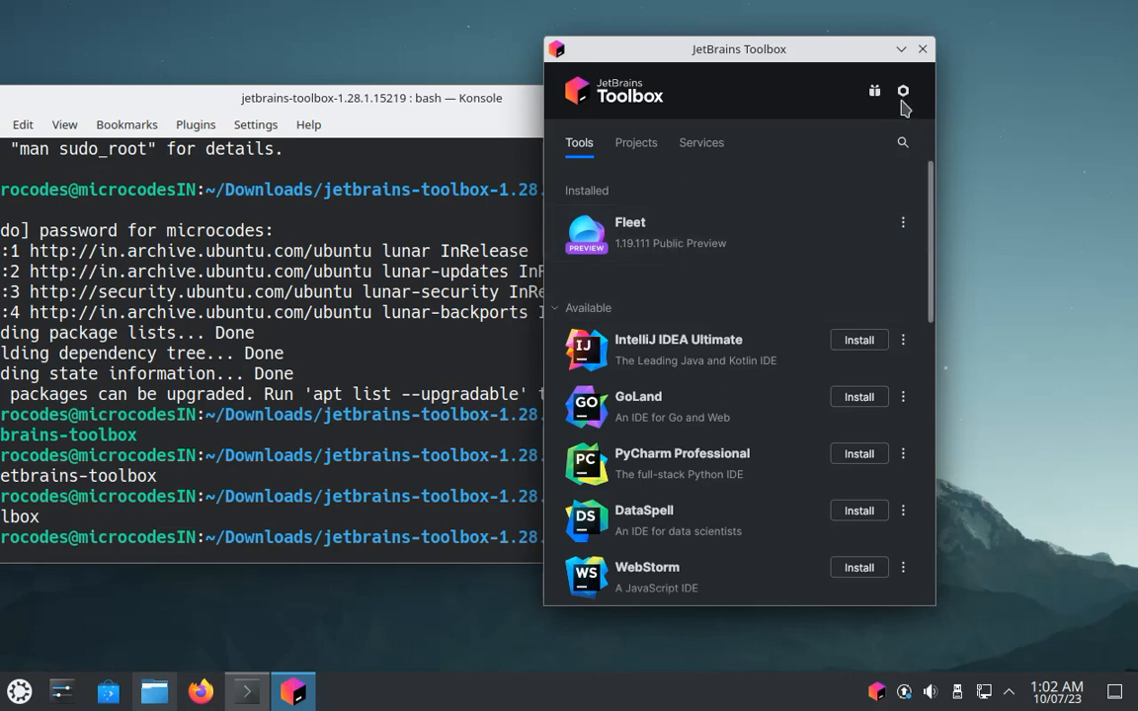
click(920, 47)
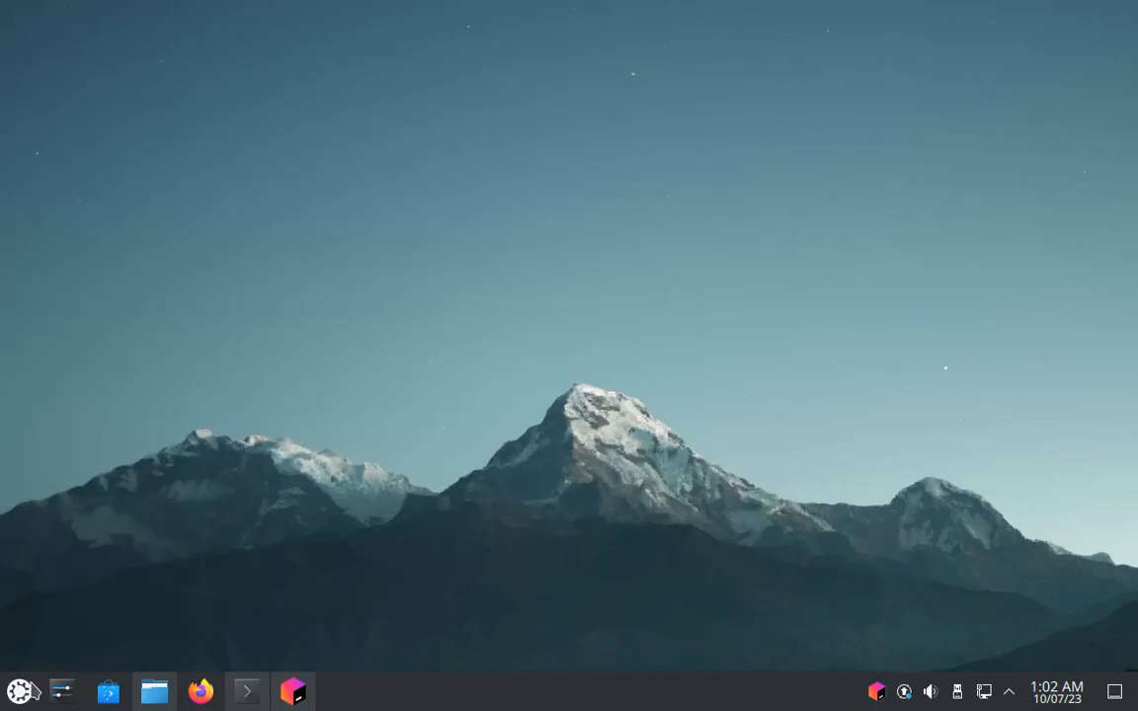
Step: Launch Fleet from the KDE application launcher search
click(18, 692)
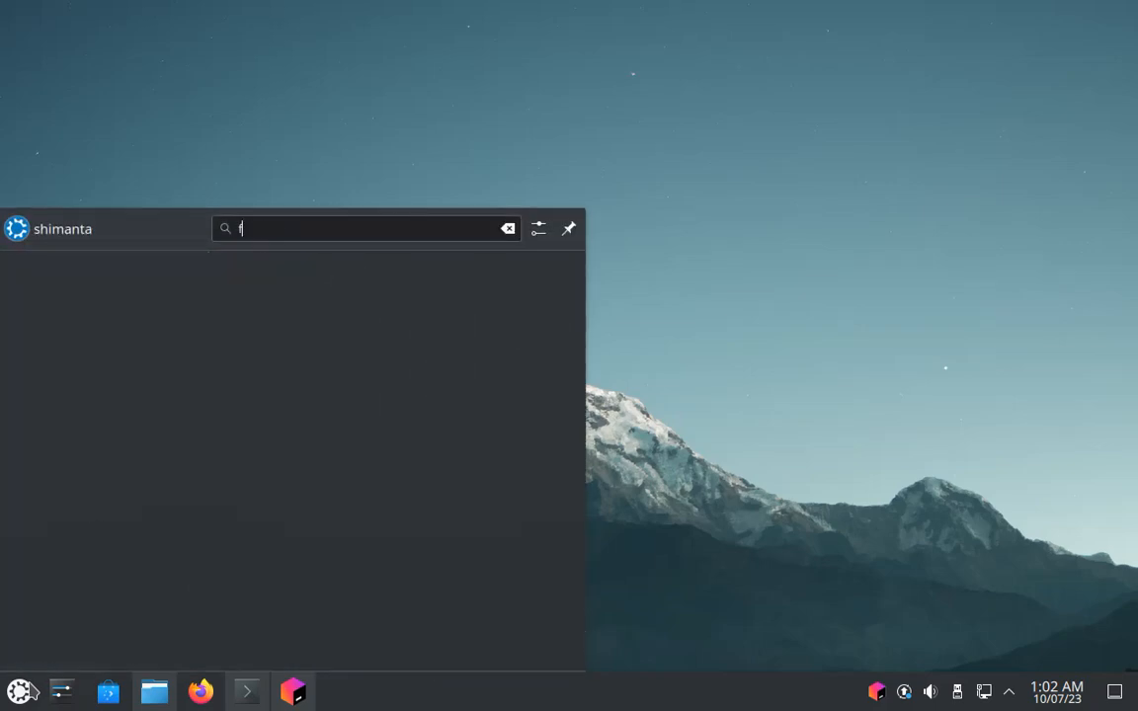
text(lee)
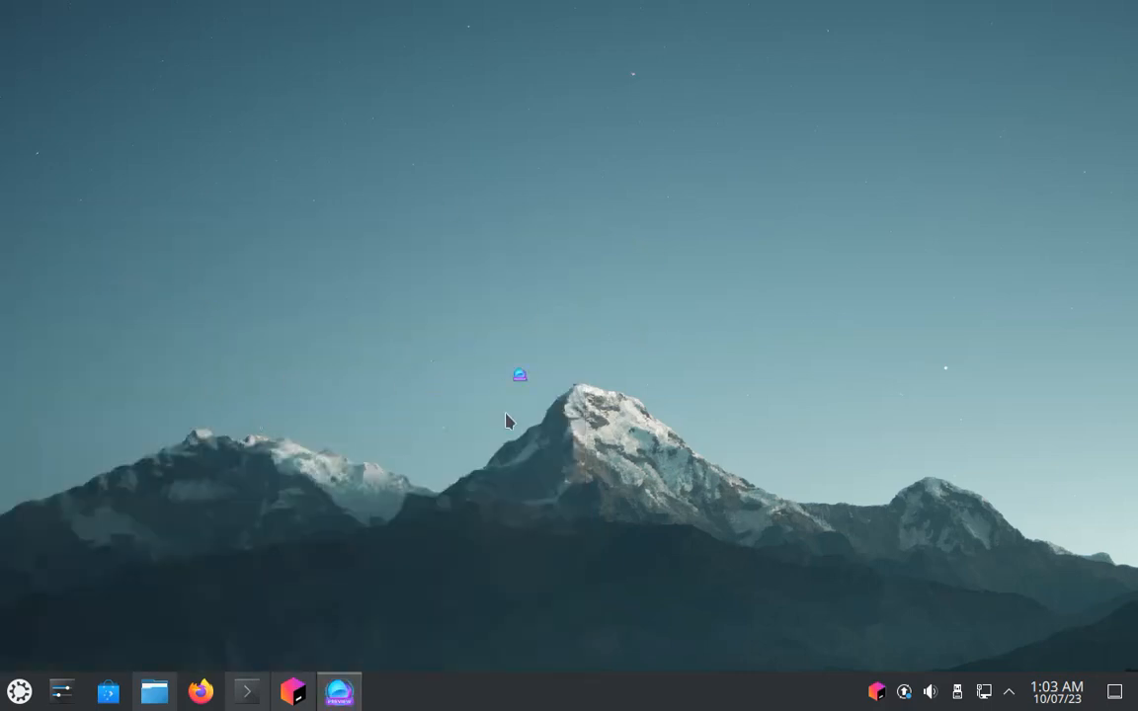
click(292, 691)
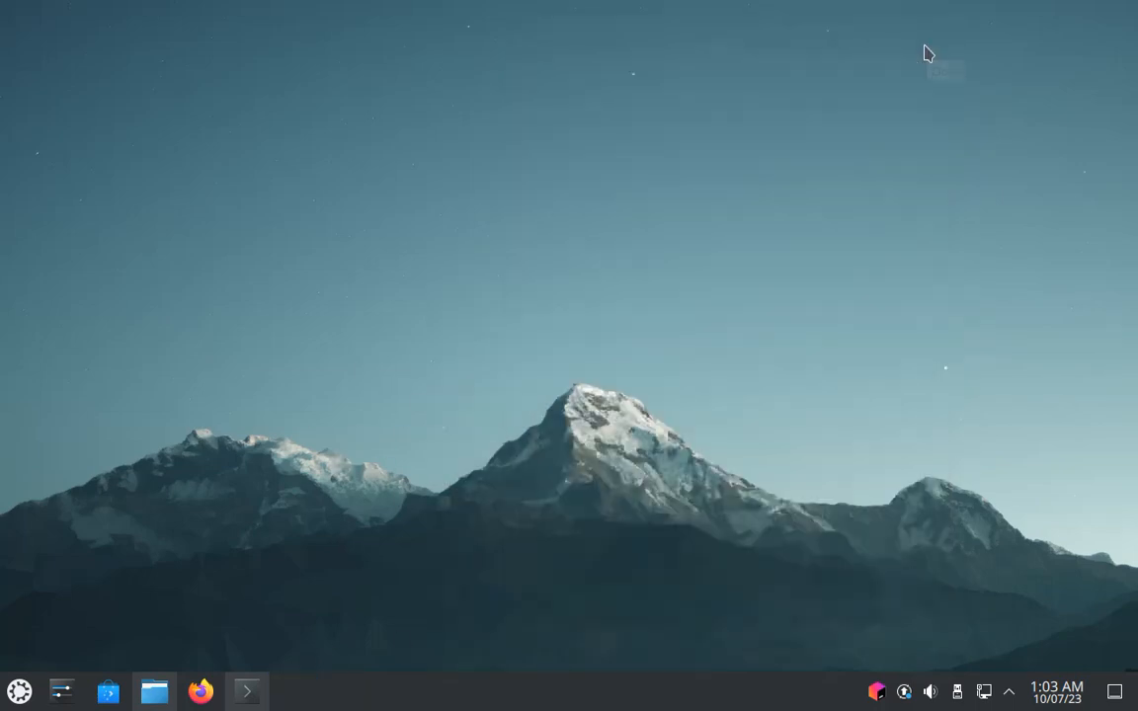
mouse_move(569, 423)
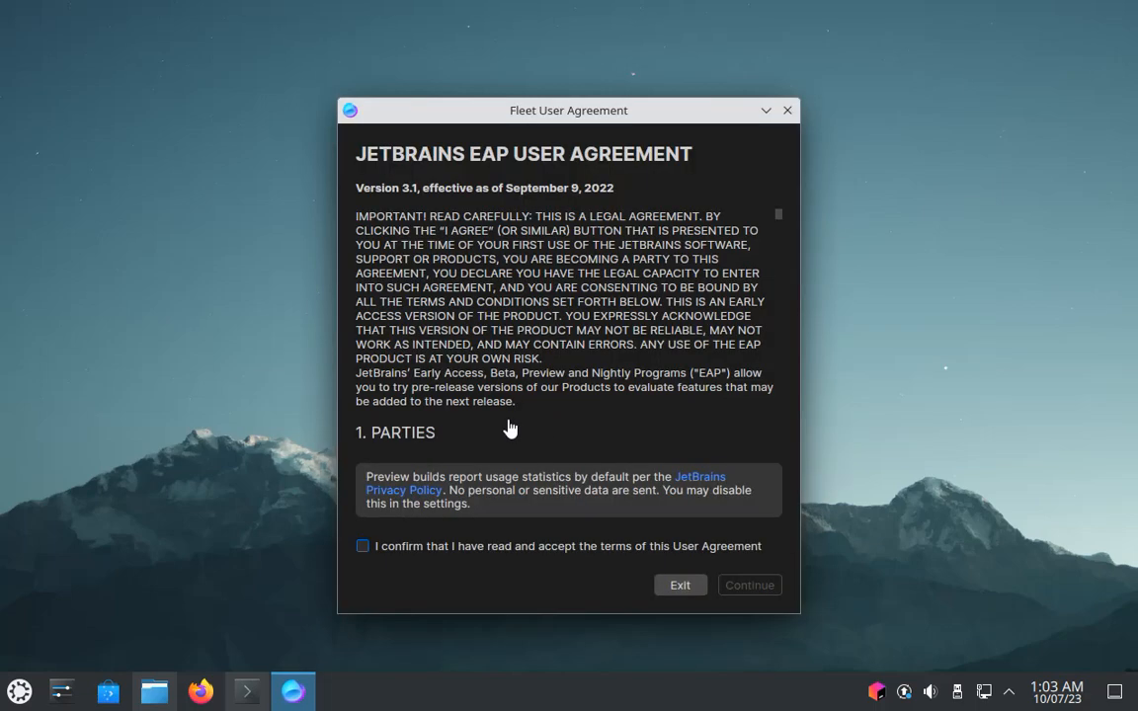
mouse_move(364, 545)
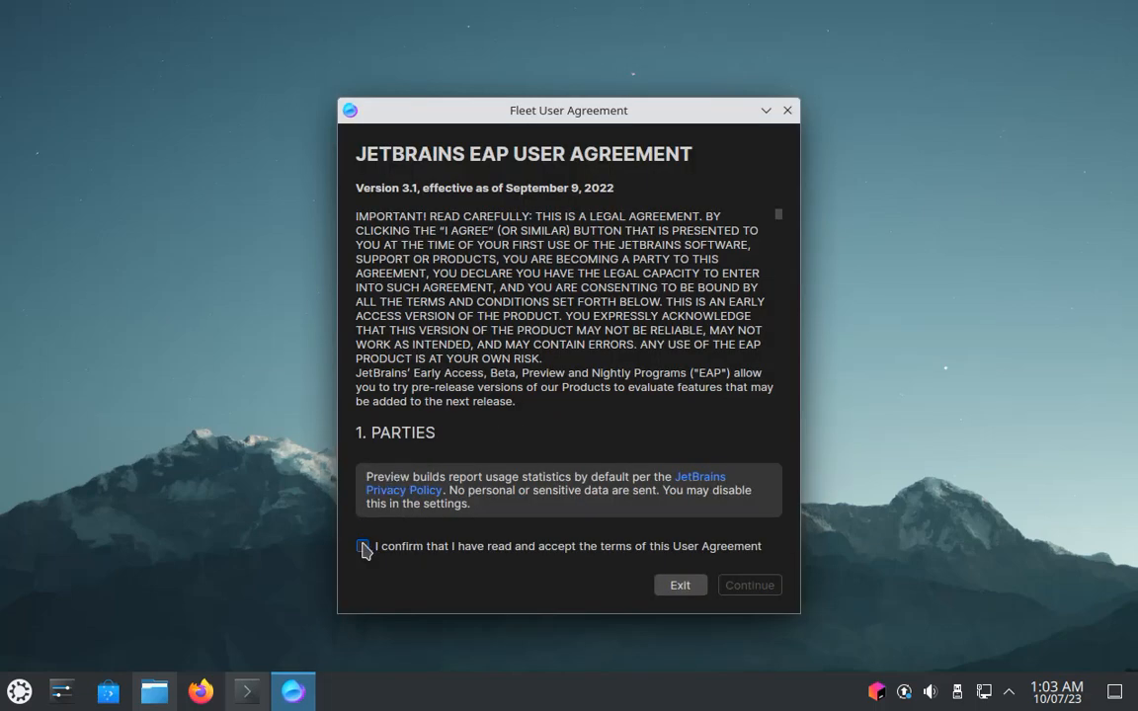
Step: Confirm having read and accepted the Fleet User Agreement terms
click(363, 545)
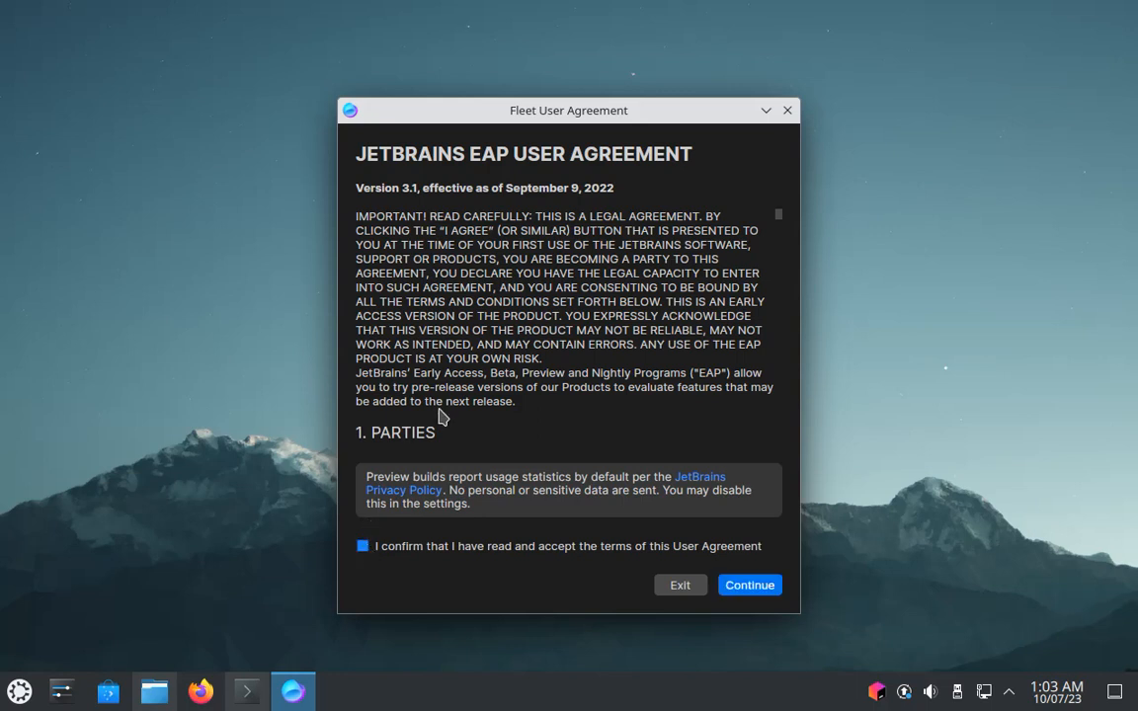
scroll(down, 3)
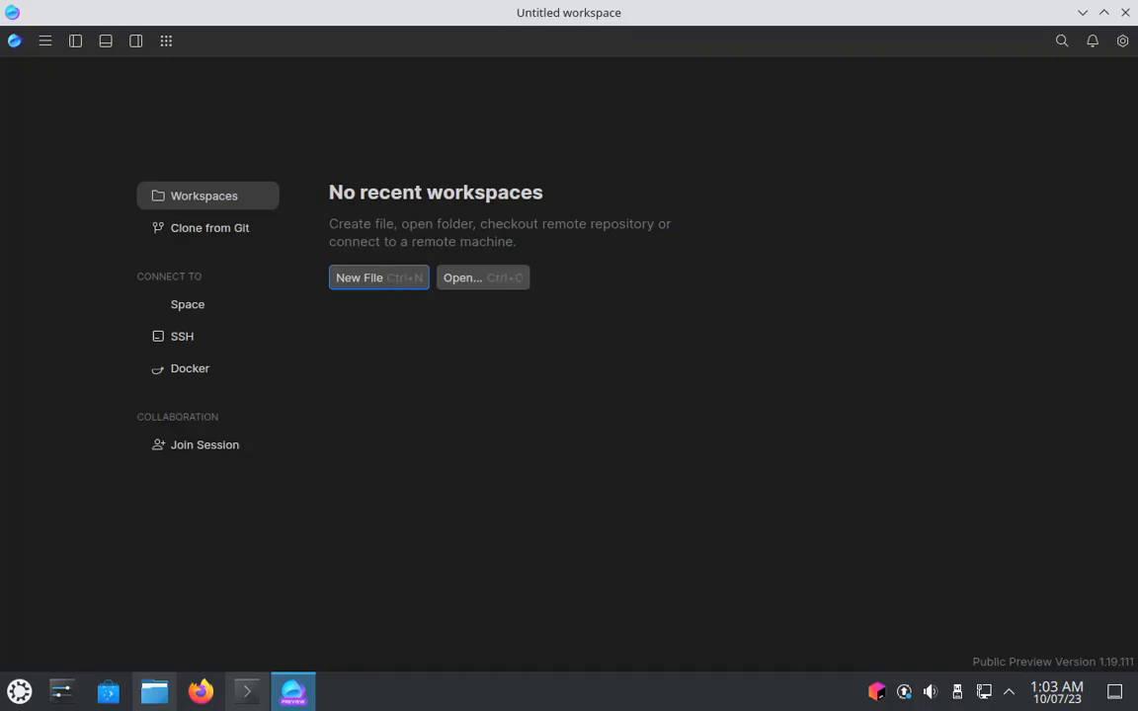
mouse_move(233, 142)
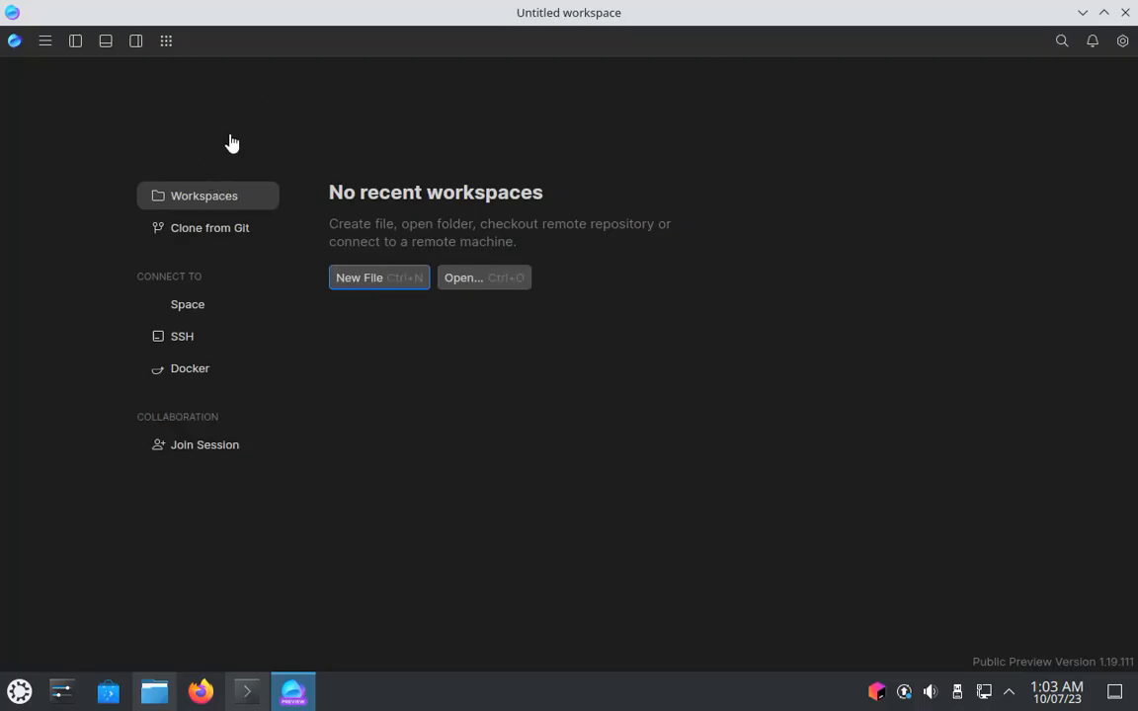